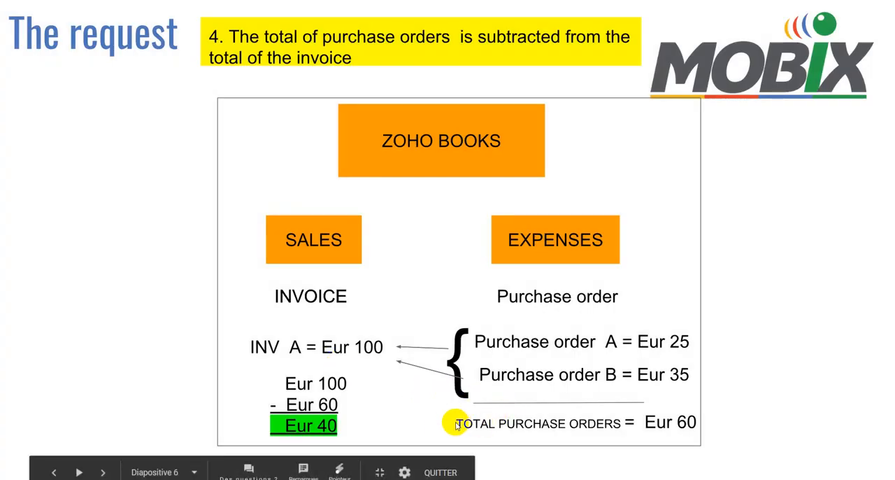
mouse_move(339, 412)
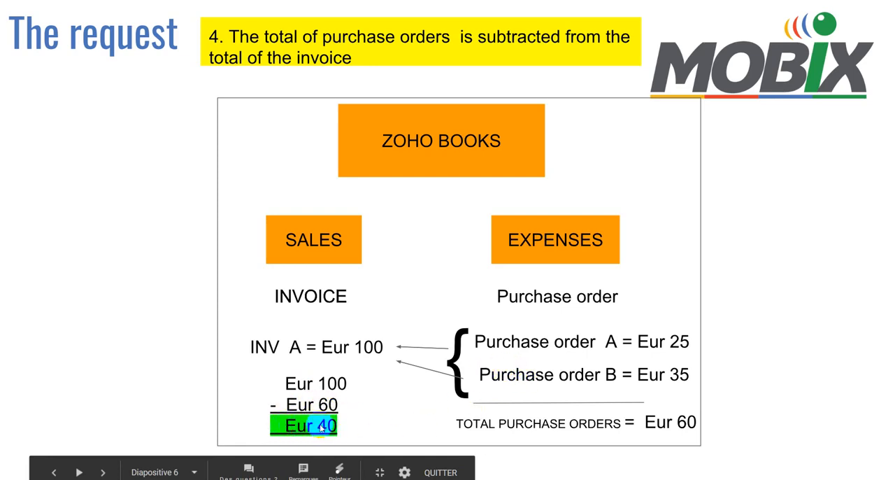
mouse_move(391, 415)
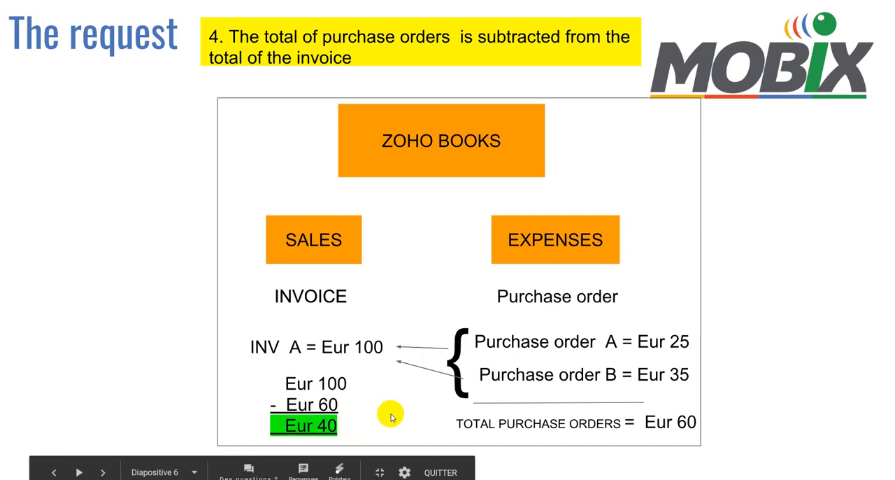
Advance from slide 6 to slide 7, showing the Eur 40 margin in a CRM field
click(78, 472)
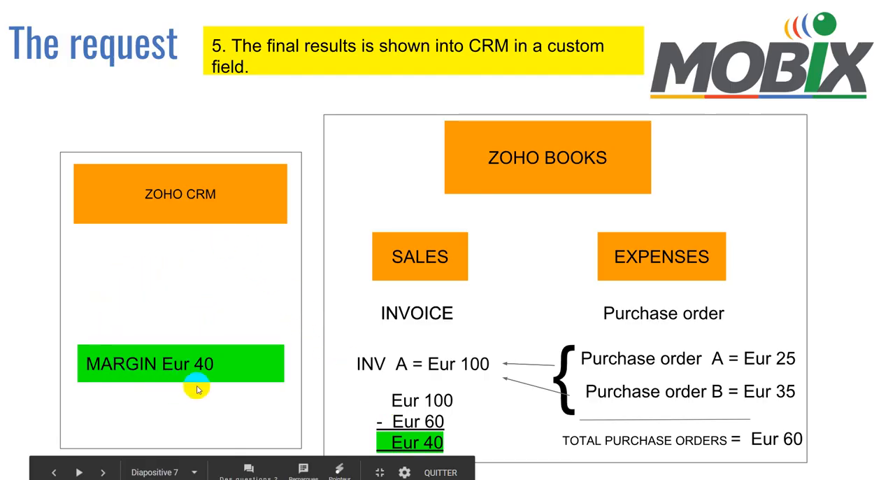
mouse_move(260, 310)
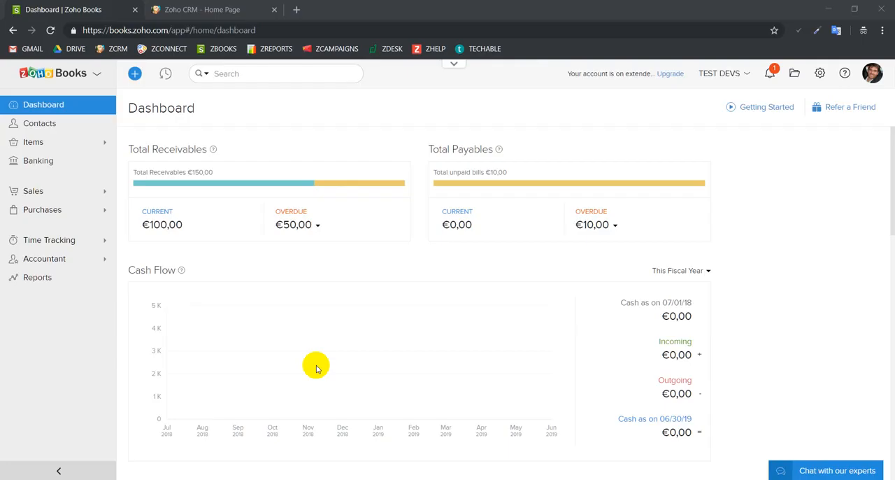
mouse_move(59, 176)
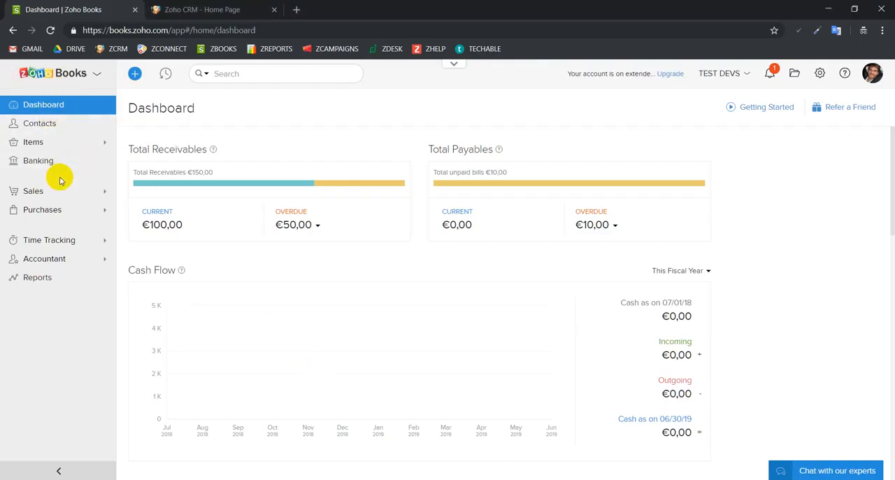
Open the Sales > Invoices list and start a new invoice with + New
click(33, 190)
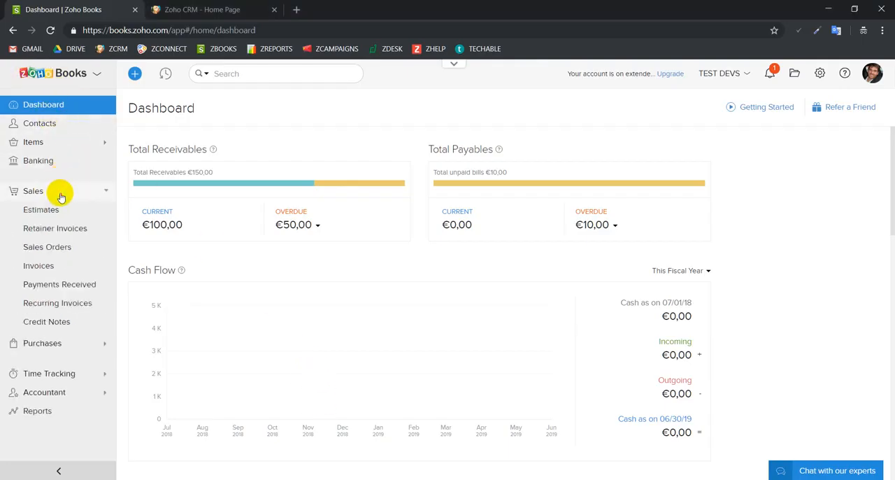
click(38, 265)
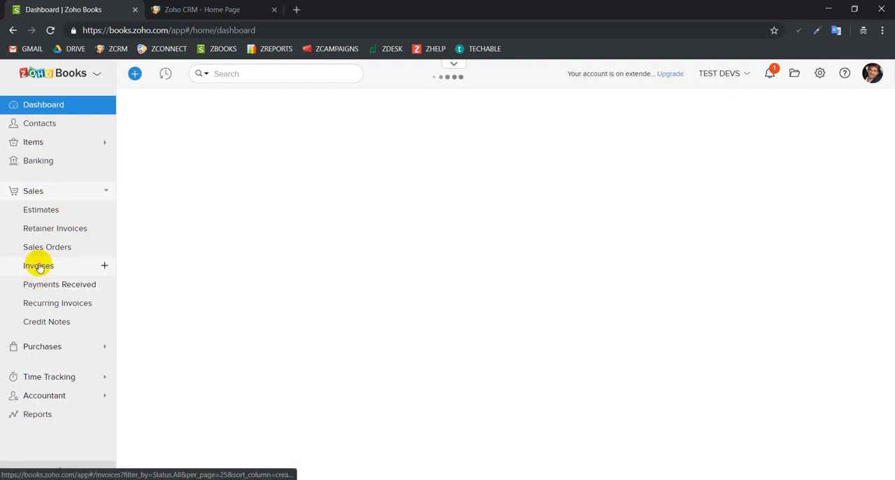
click(38, 265)
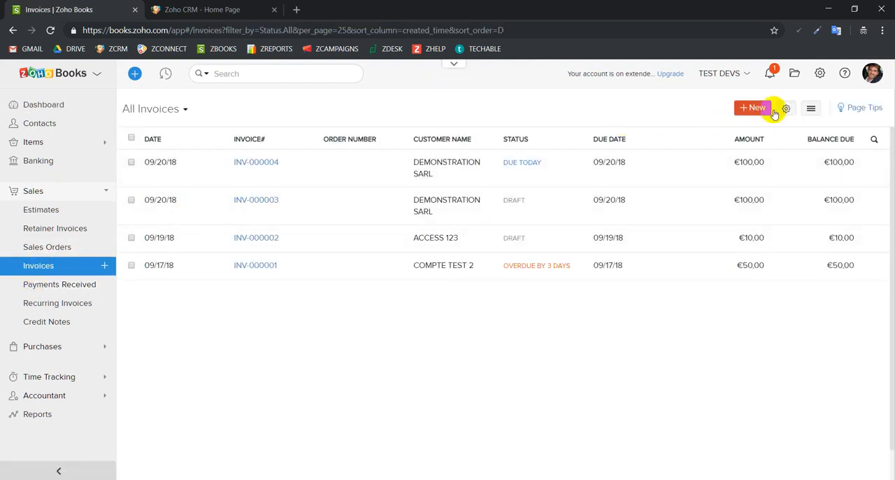
click(754, 107)
text(de)
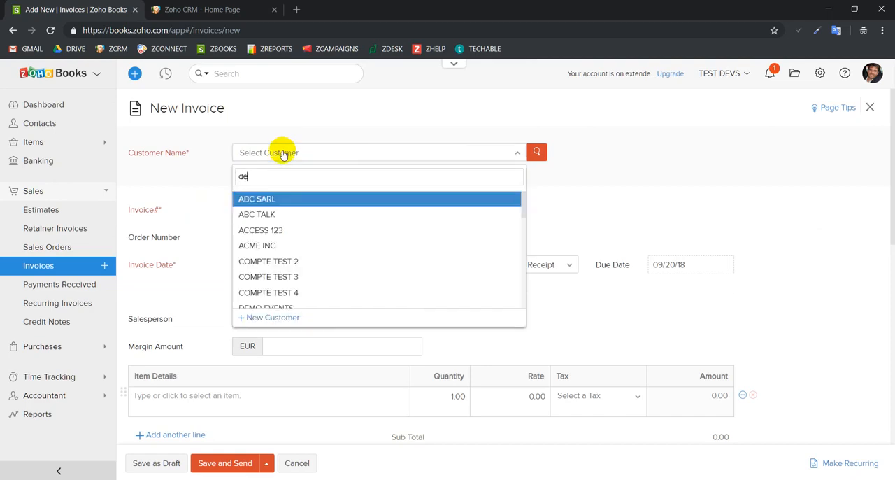
Fill in customer, salesperson and a 'test' item at rate 100, then Save and Send
text(m)
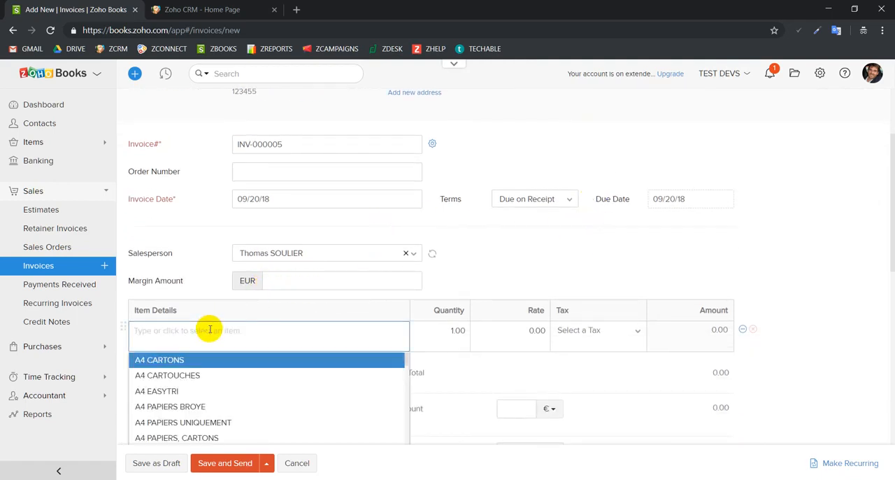
text(test)
click(509, 330)
text(100)
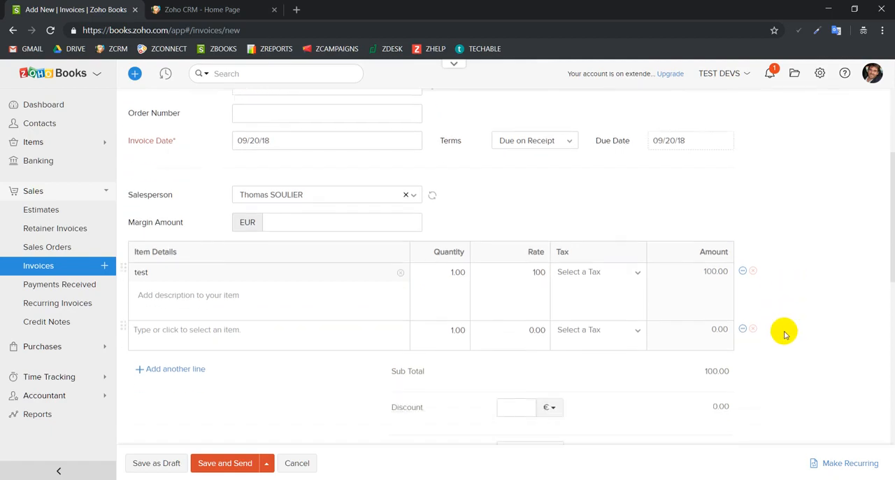
scroll(down, 3)
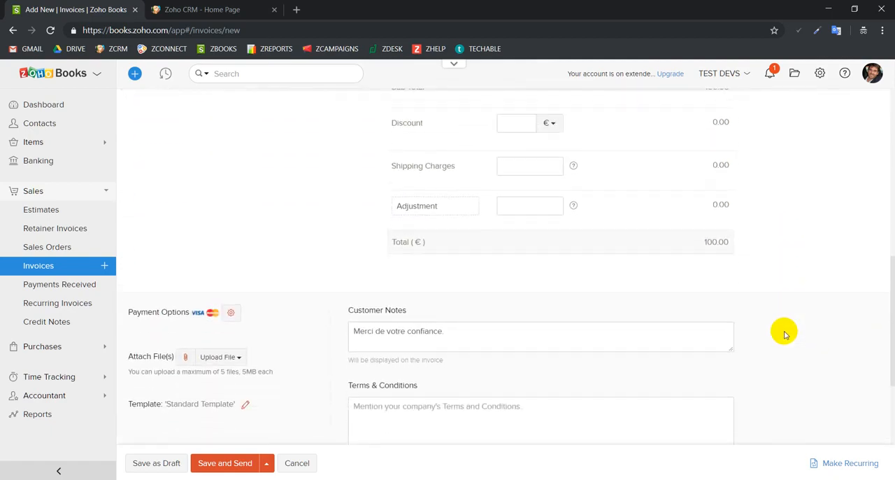
scroll(up, 3)
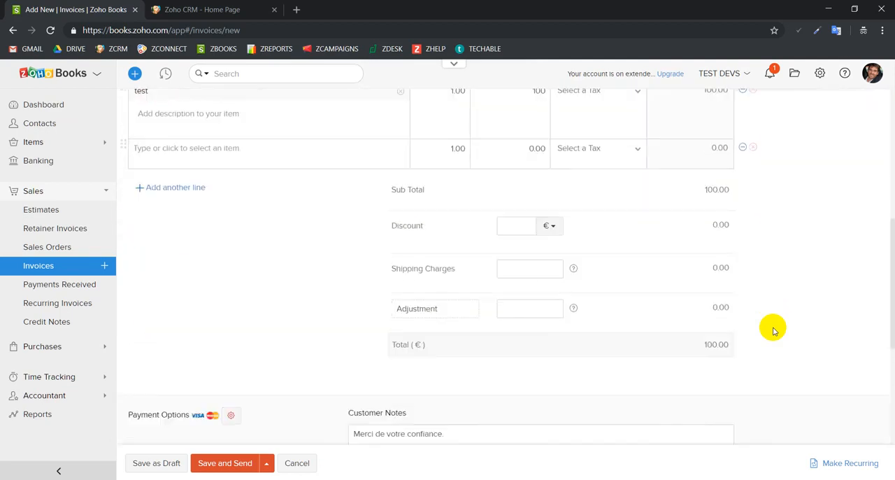
scroll(down, 3)
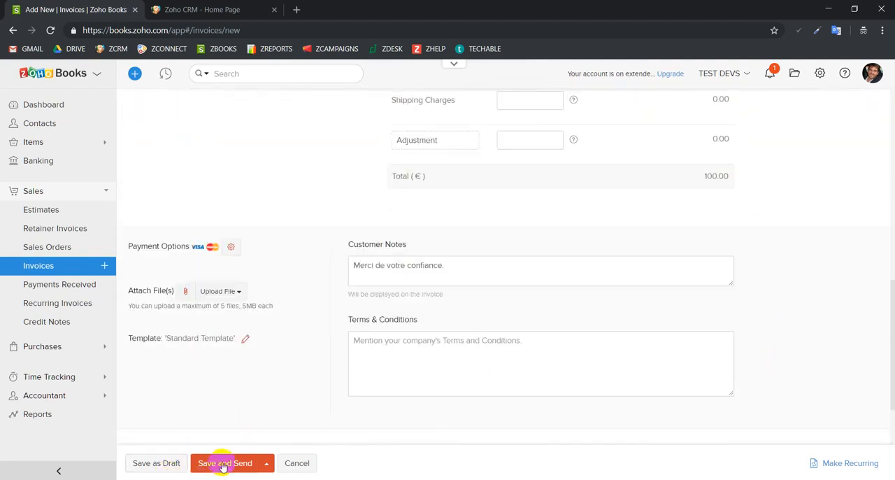
click(225, 462)
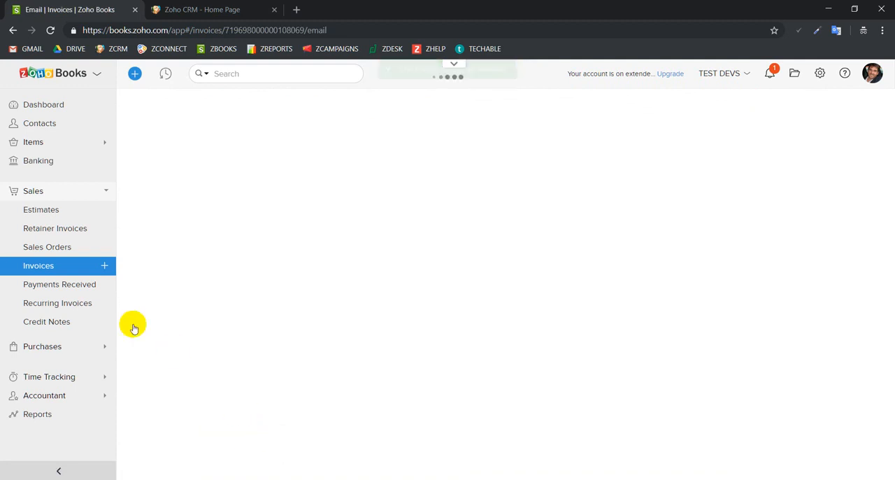
Return to All Invoices and check the €100 draft INV-000005 for DEMONSTRATION SARL
click(39, 265)
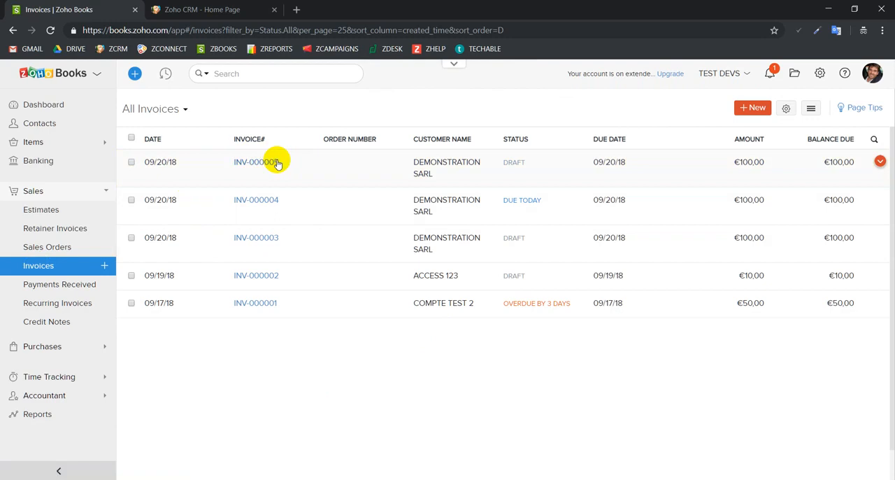
mouse_move(331, 312)
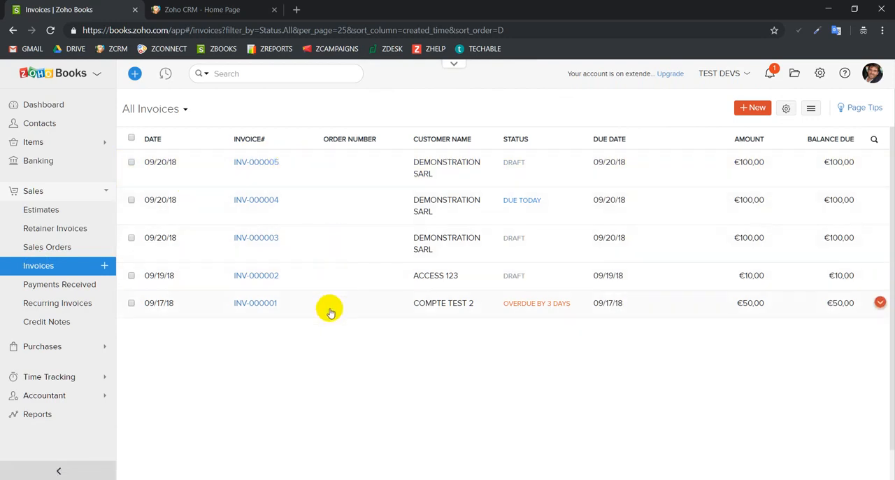
mouse_move(291, 167)
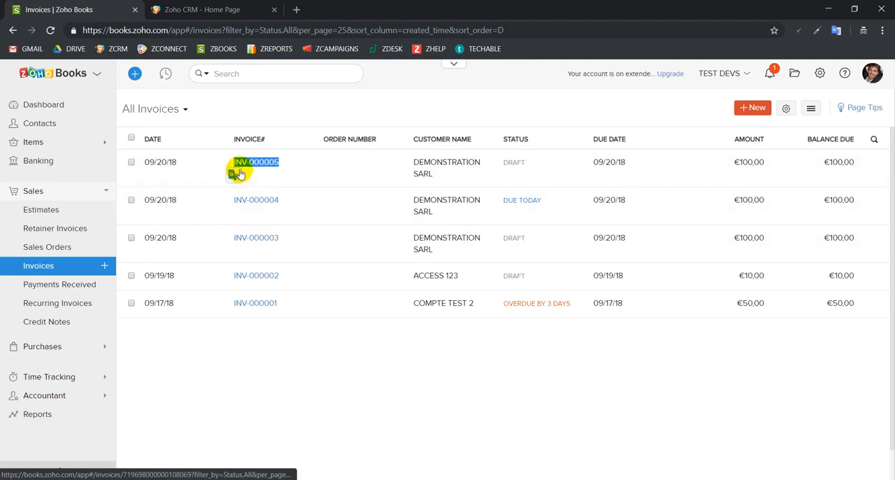
mouse_move(375, 349)
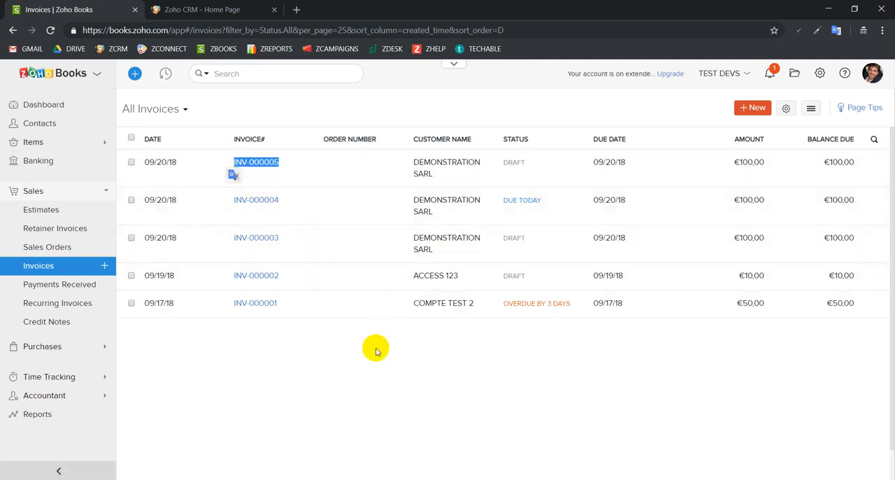
mouse_move(81, 249)
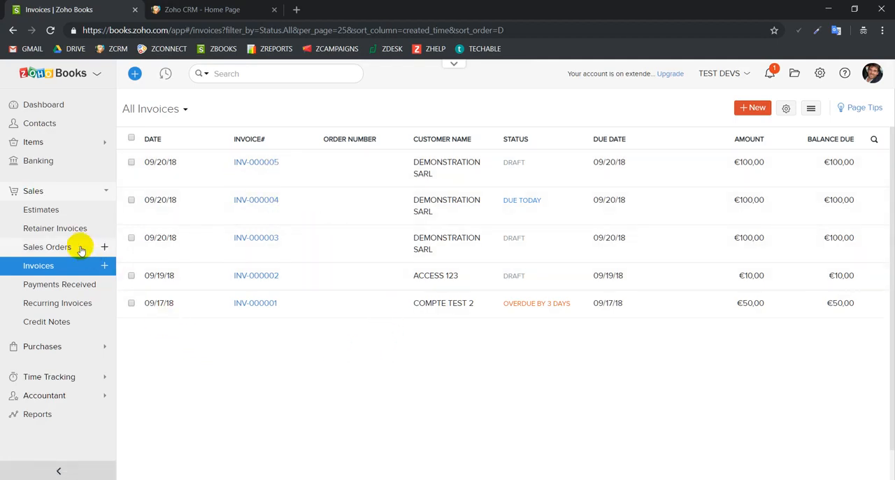
Switch from Sales to Purchases > Purchase Orders and start a new purchase order
click(33, 190)
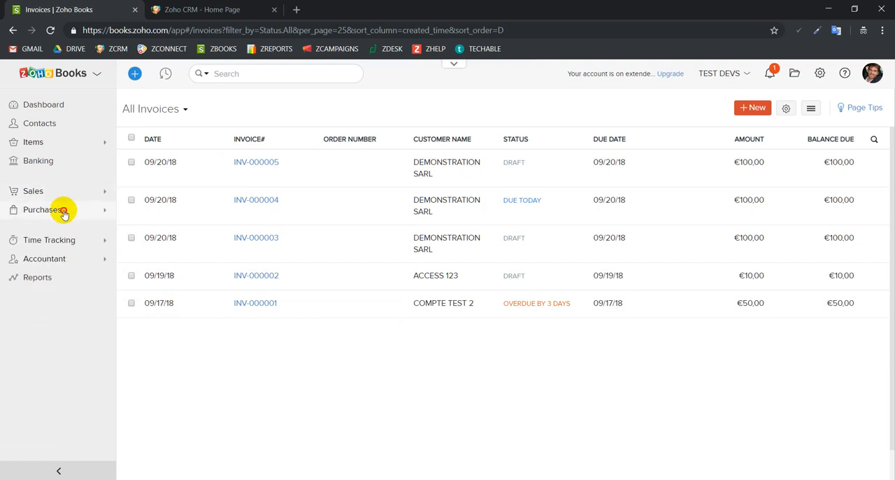
click(43, 209)
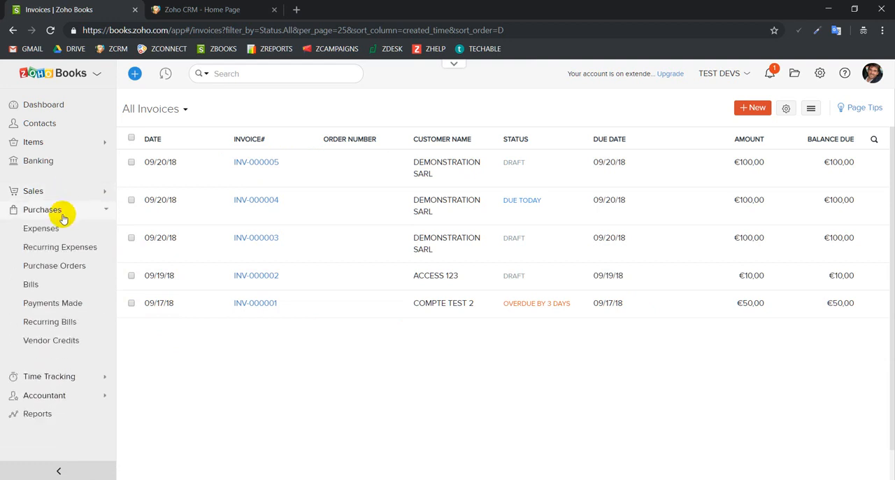
mouse_move(54, 265)
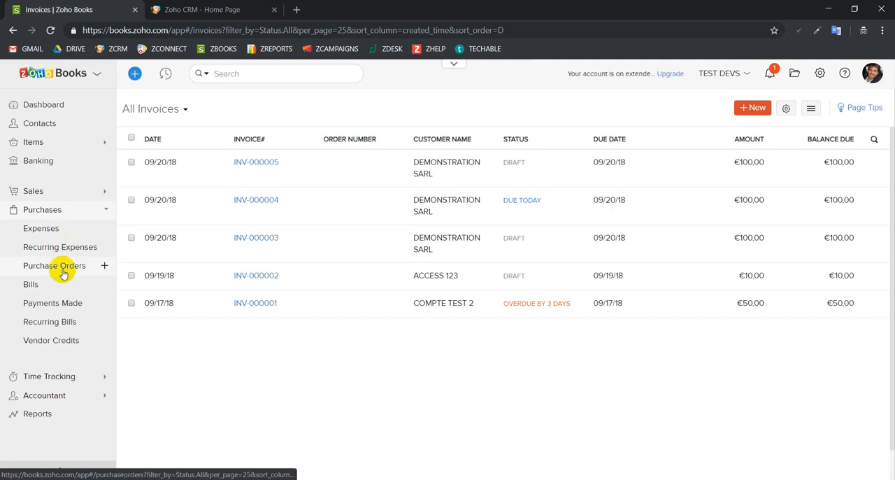
click(54, 265)
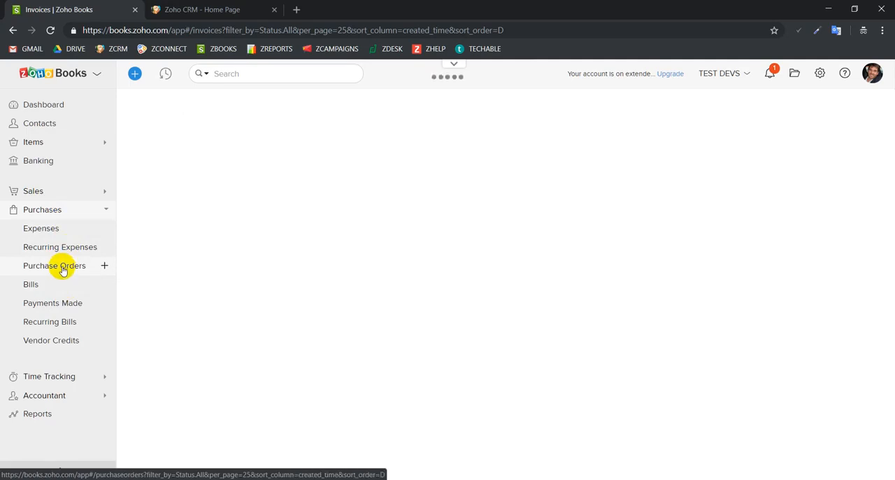
click(55, 265)
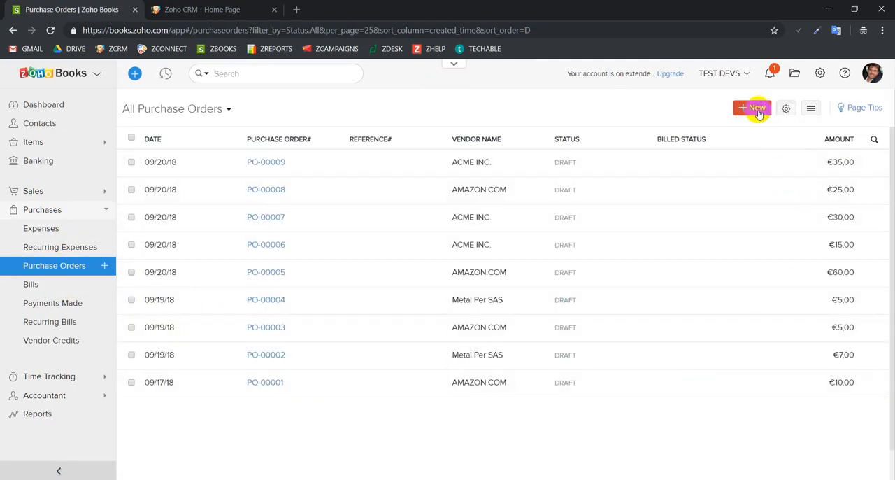
click(752, 108)
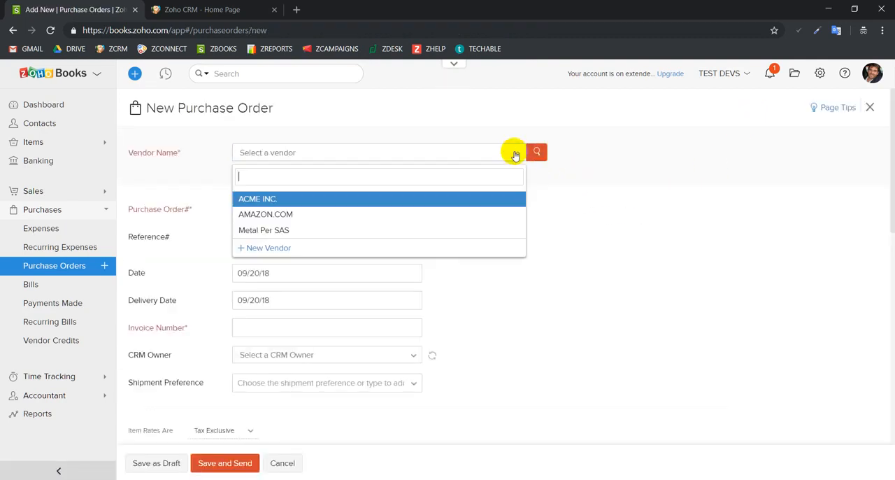
mouse_move(342, 214)
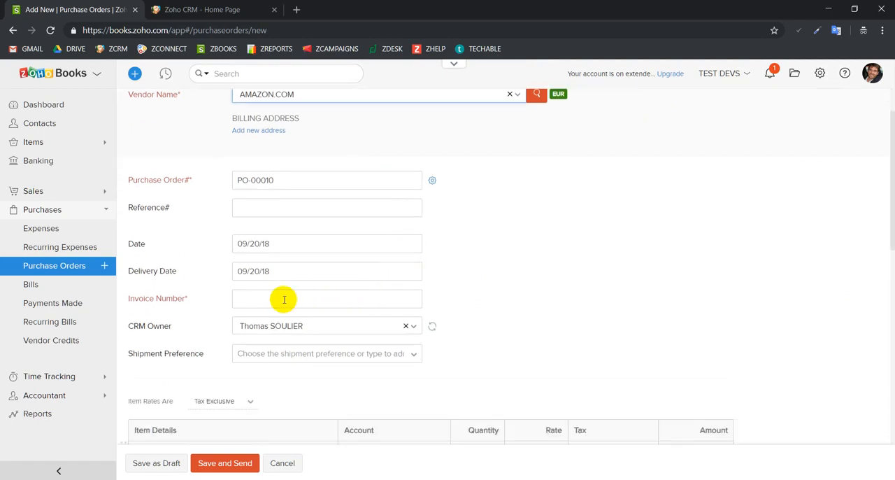
Enter the linked invoice number and set the 'test' item rate to 25 on AMAZON.COM's PO-00010
click(327, 299)
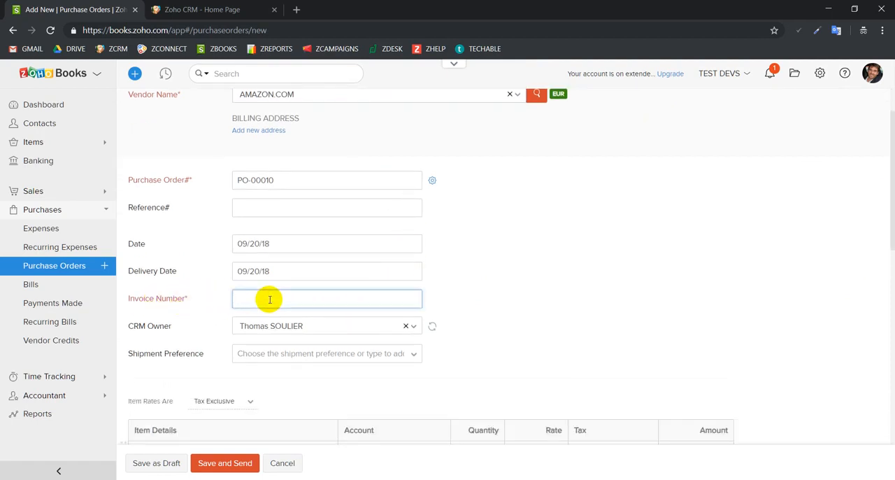
scroll(down, 3)
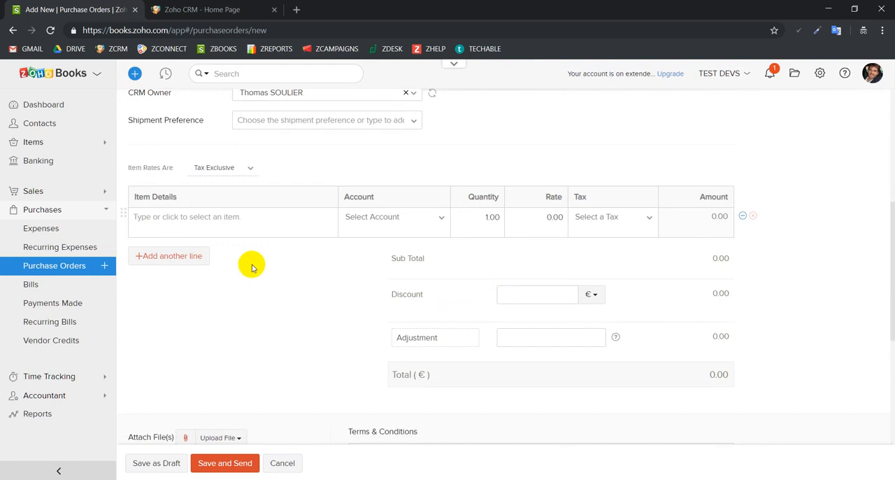
mouse_move(253, 250)
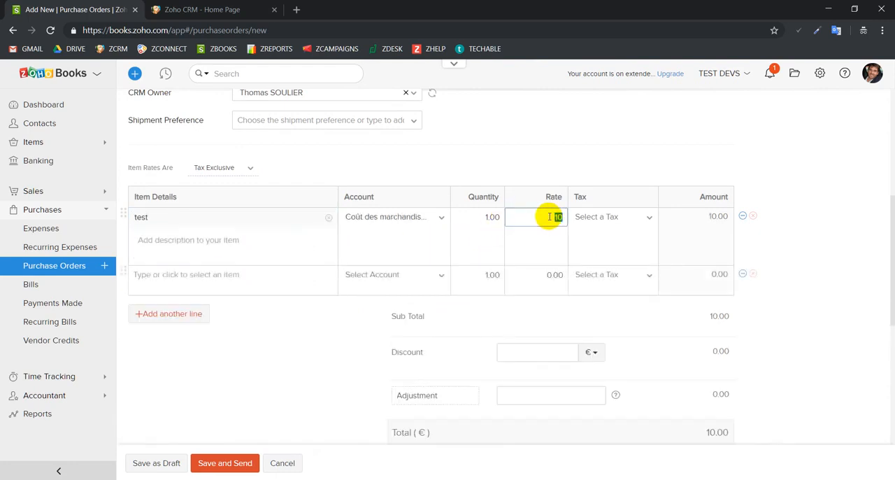
text(125)
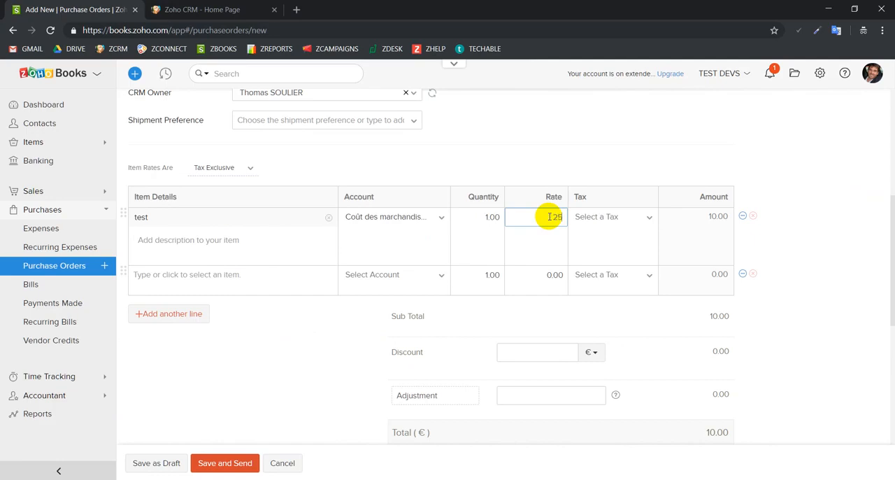
text(25)
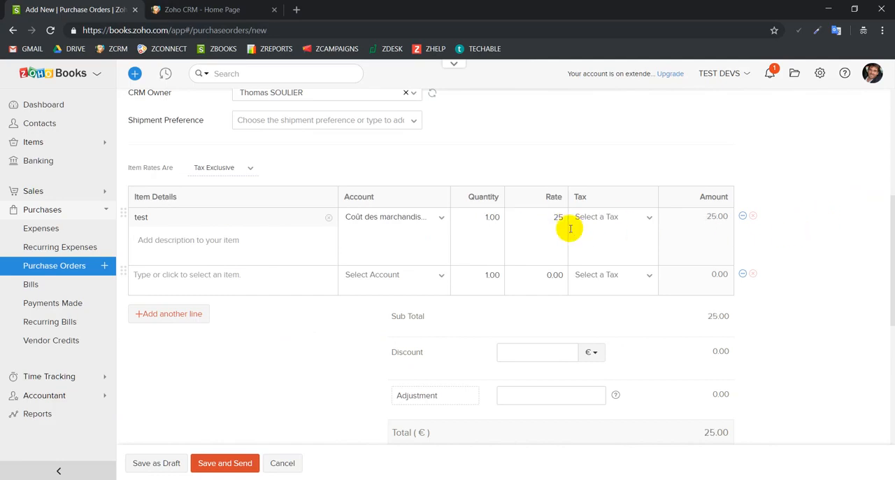
scroll(down, 3)
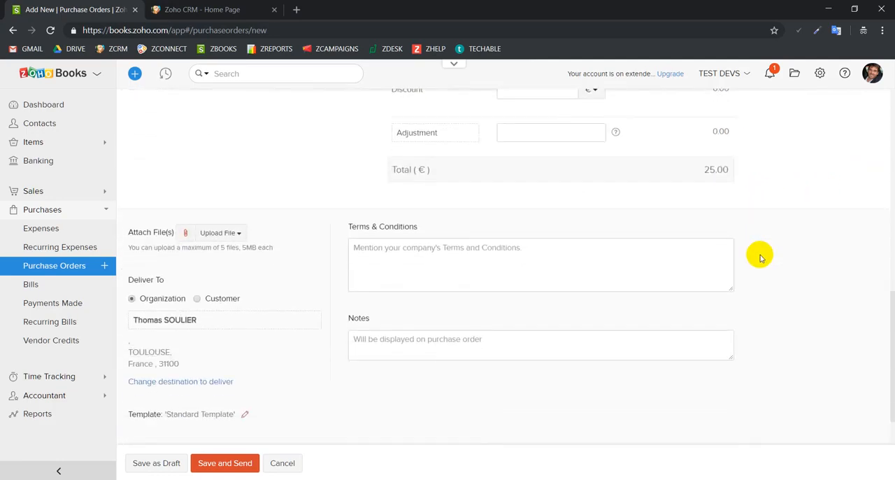
scroll(down, 3)
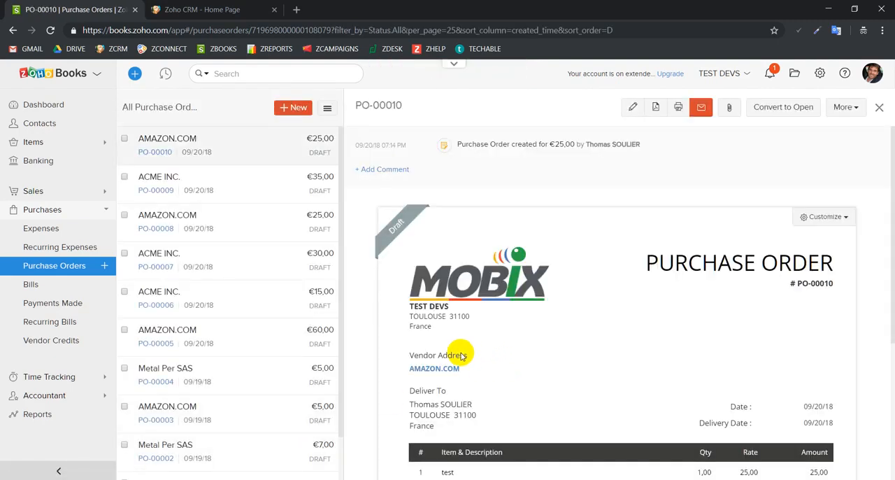
scroll(down, 3)
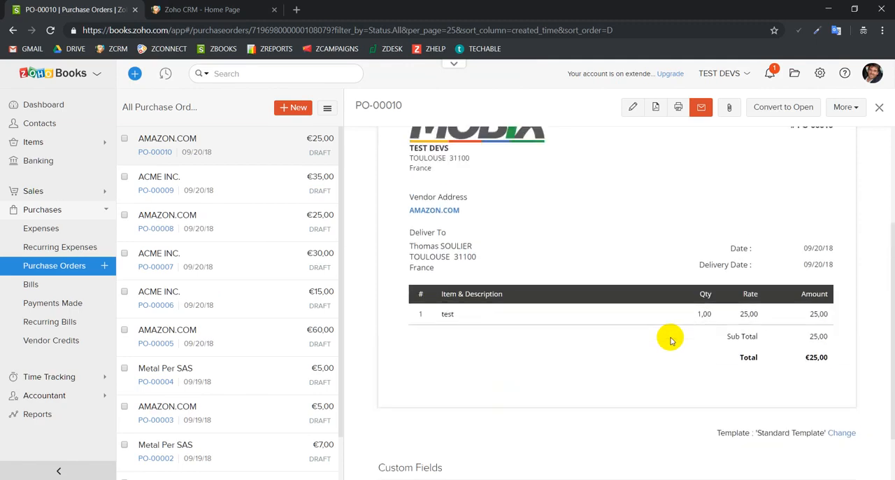
scroll(down, 3)
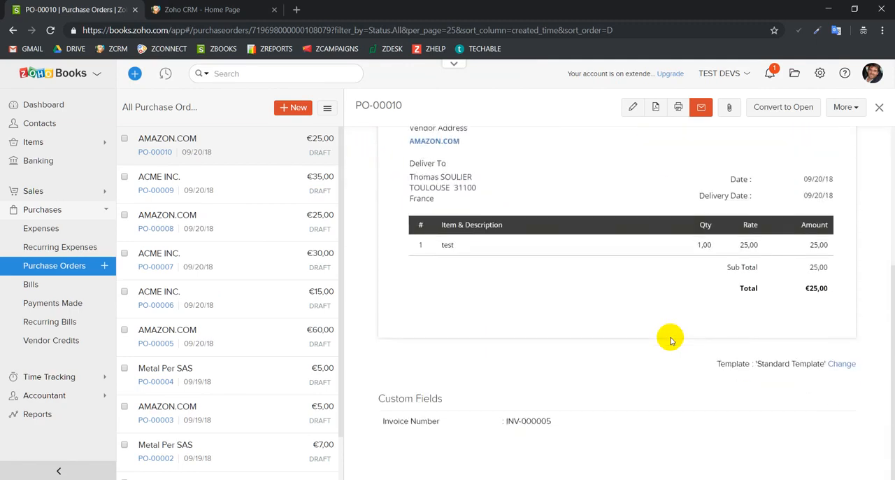
double_click(528, 421)
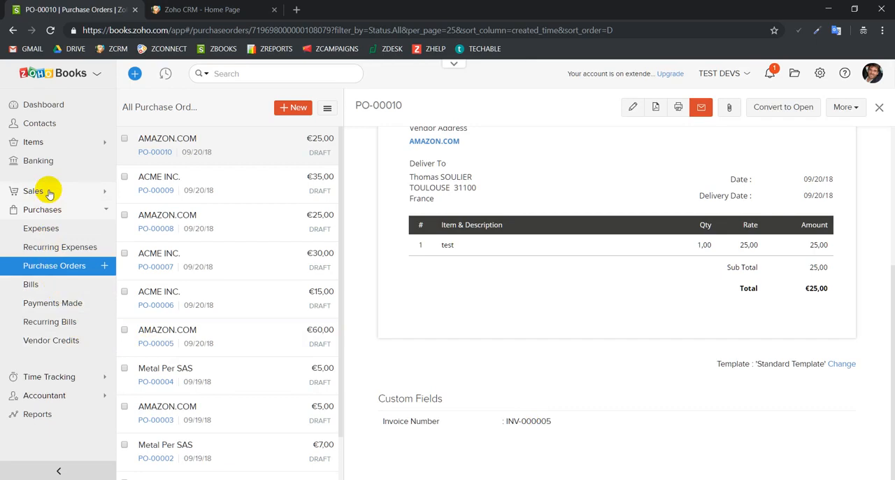
Open INV-000005 from Sales > Invoices and scroll to its €75,00 Margin Amount
click(33, 191)
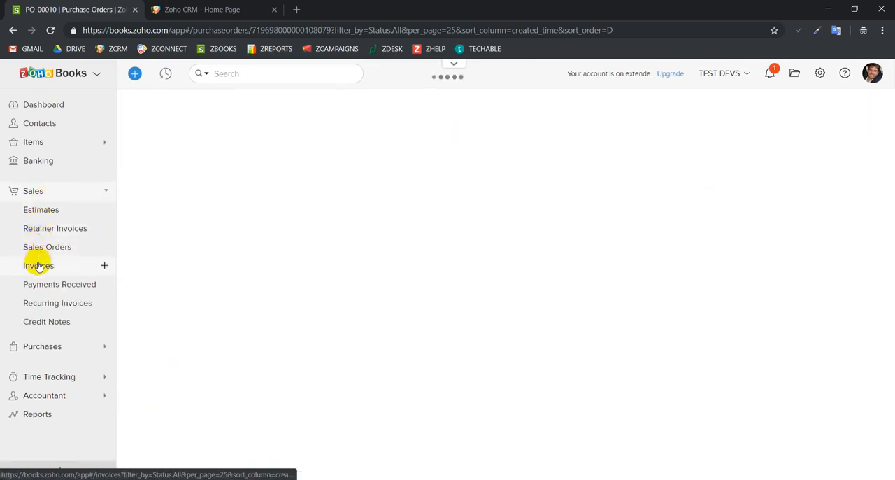
click(38, 265)
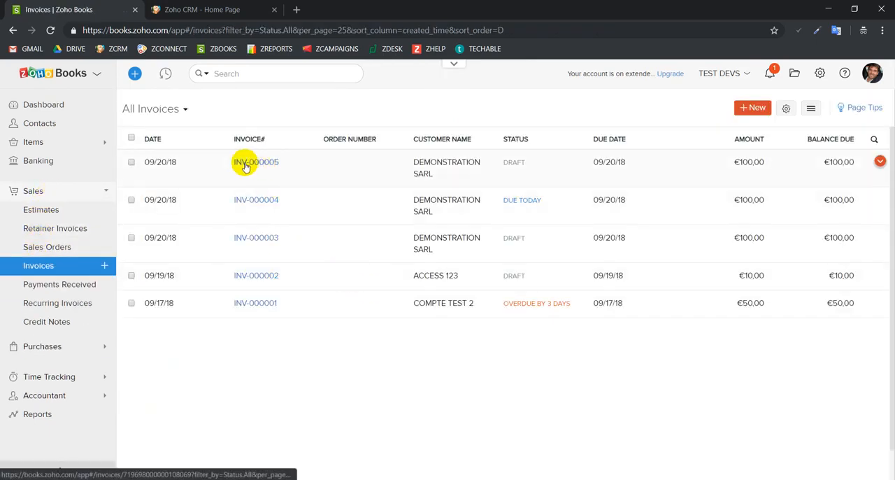
click(256, 161)
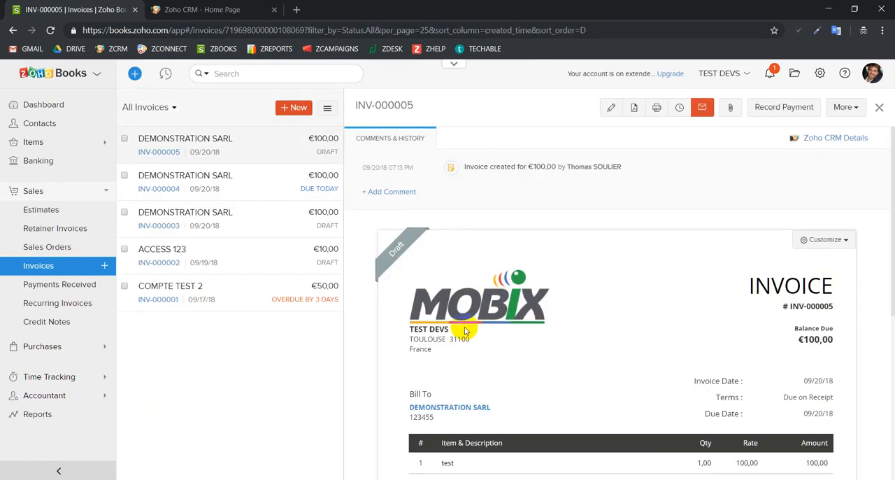
scroll(down, 3)
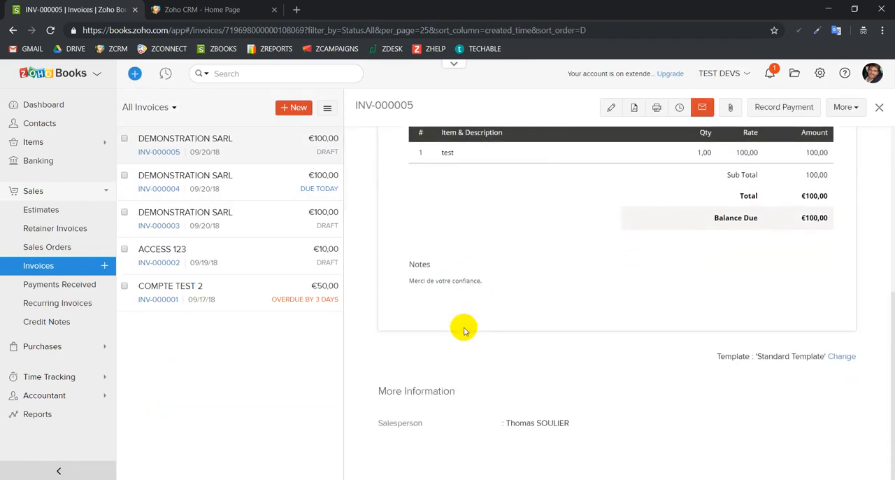
scroll(up, 3)
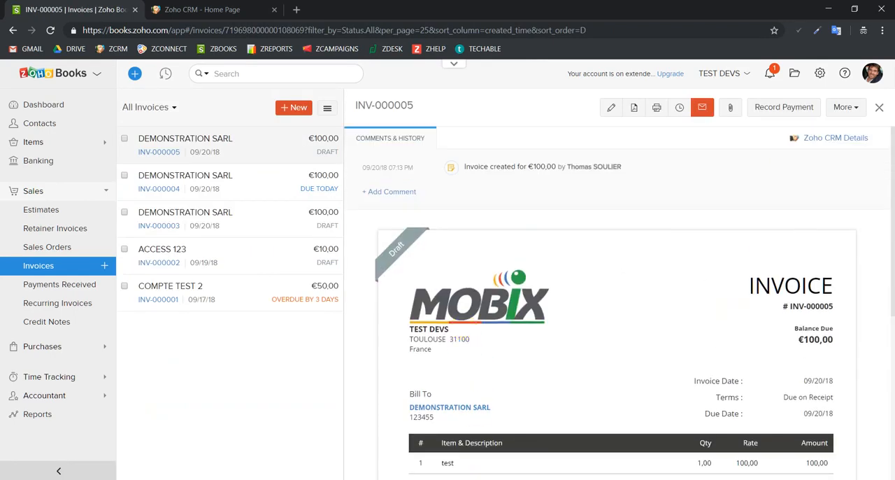
scroll(down, 3)
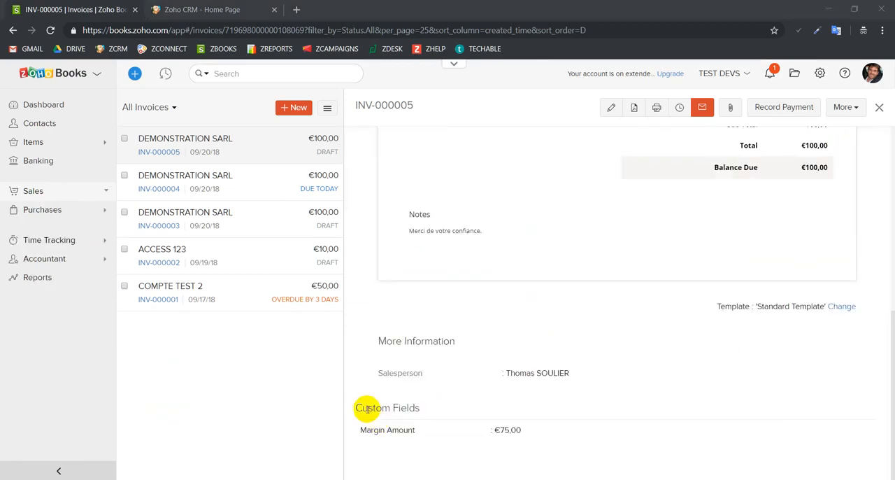
mouse_move(376, 430)
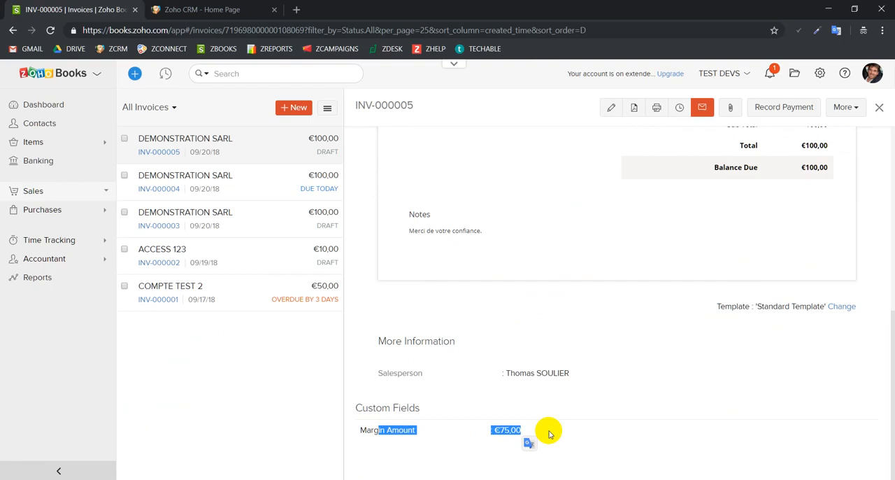
mouse_move(801, 171)
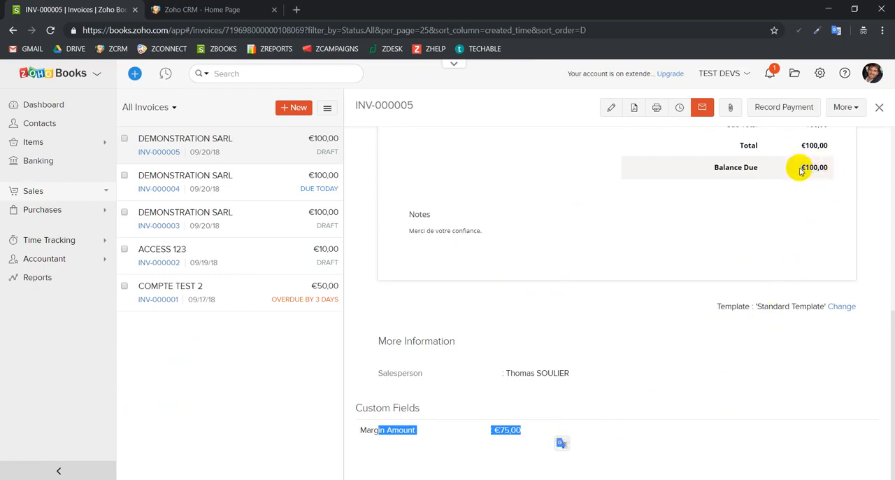
mouse_move(815, 168)
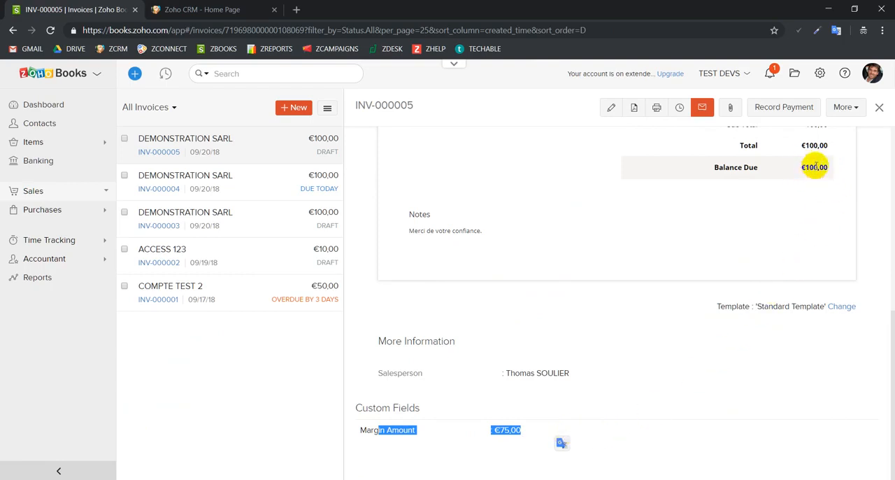
mouse_move(692, 372)
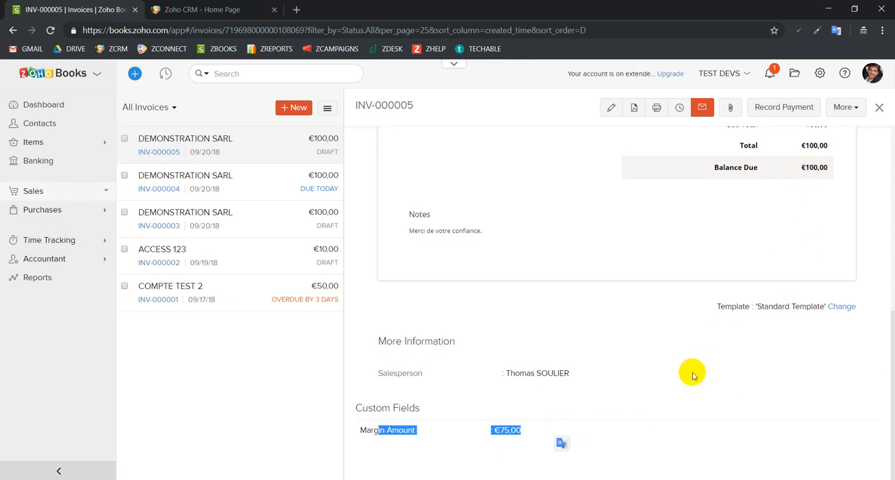
mouse_move(556, 427)
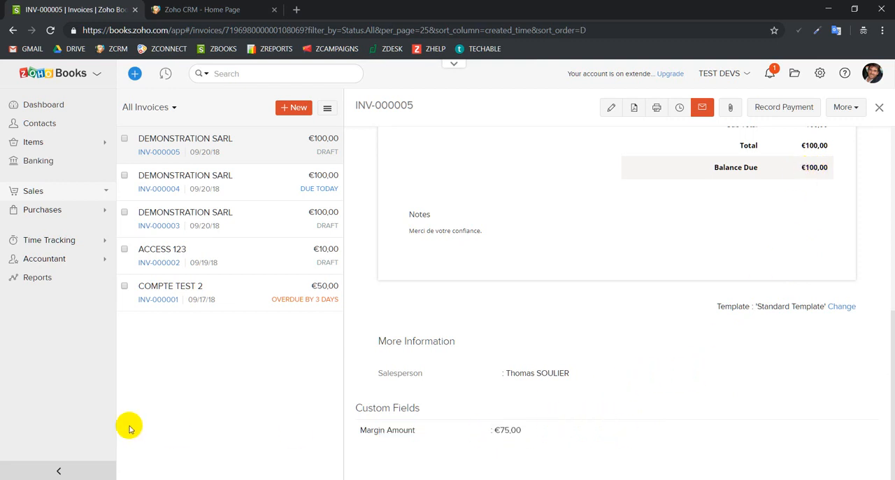
mouse_move(73, 211)
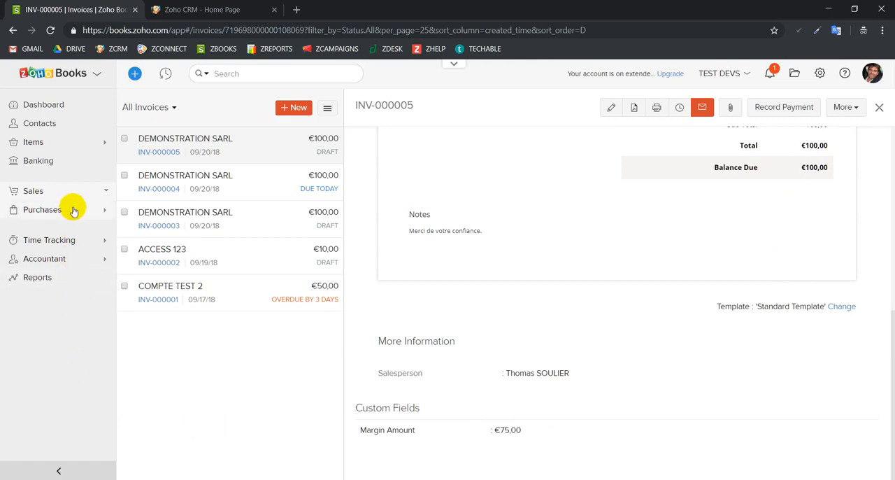
Start a new ACME INC. purchase order linked to invoice number INV-000005
click(42, 209)
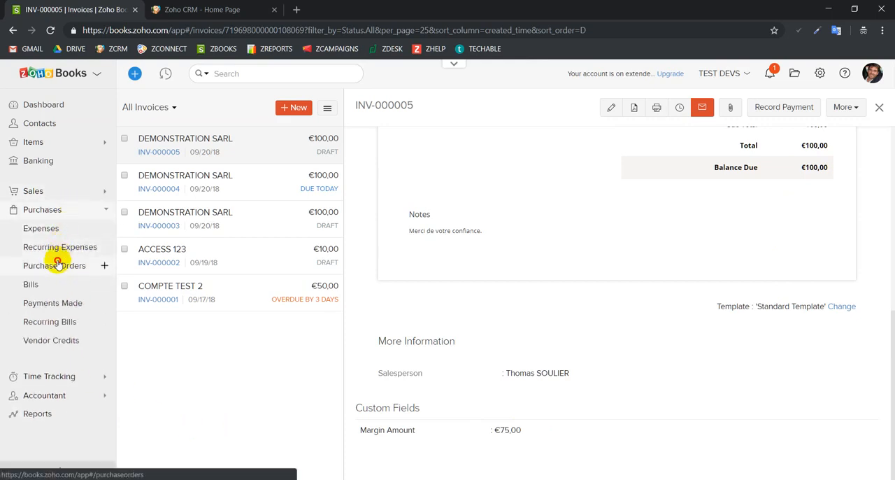
click(54, 266)
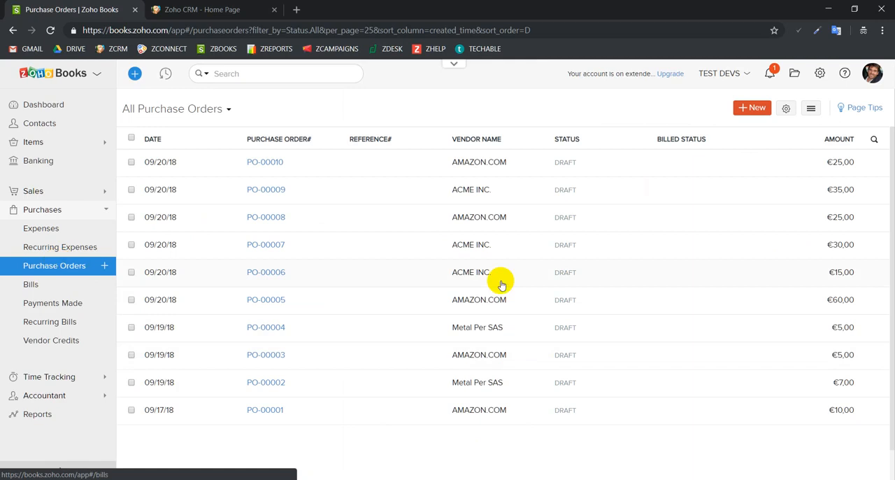
click(751, 107)
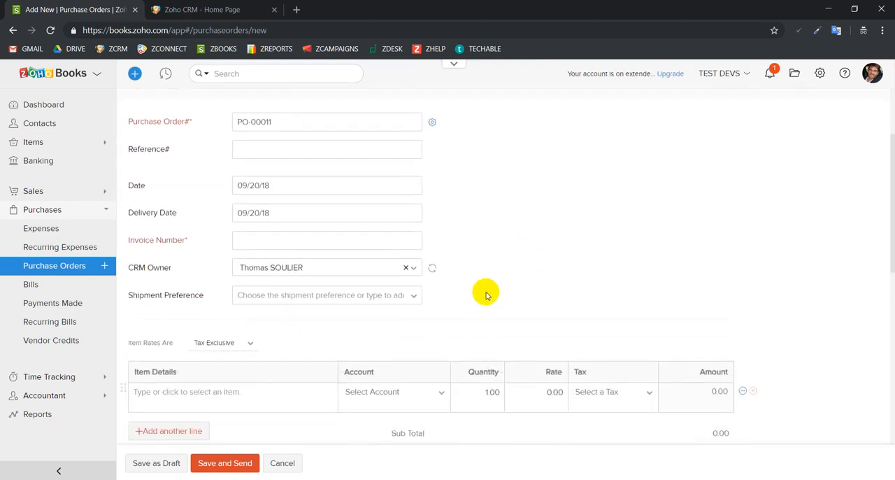
text(INV-000005)
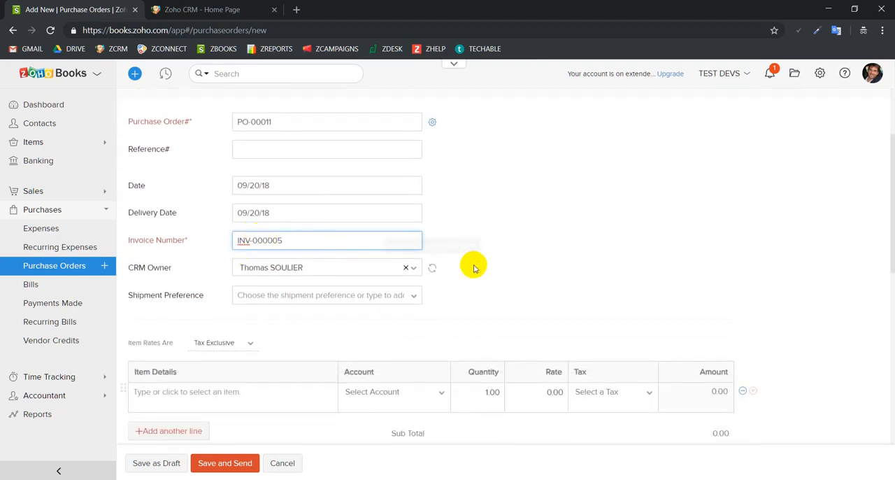
click(233, 391)
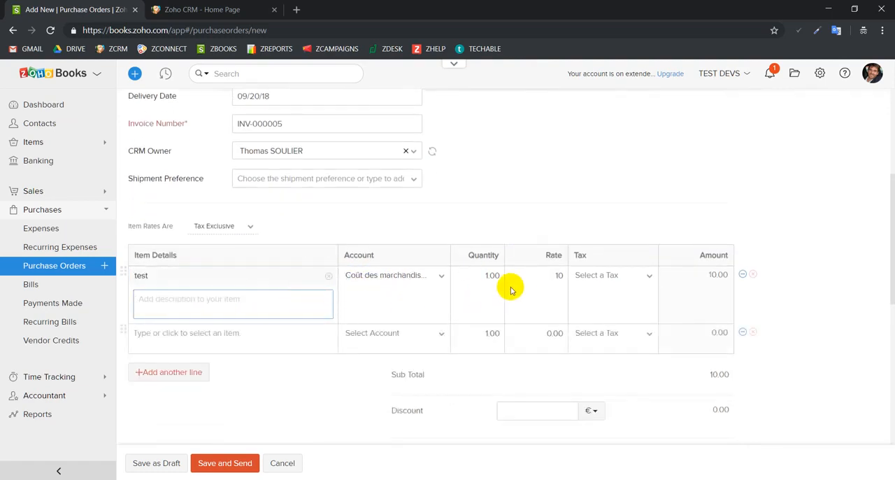
mouse_move(557, 274)
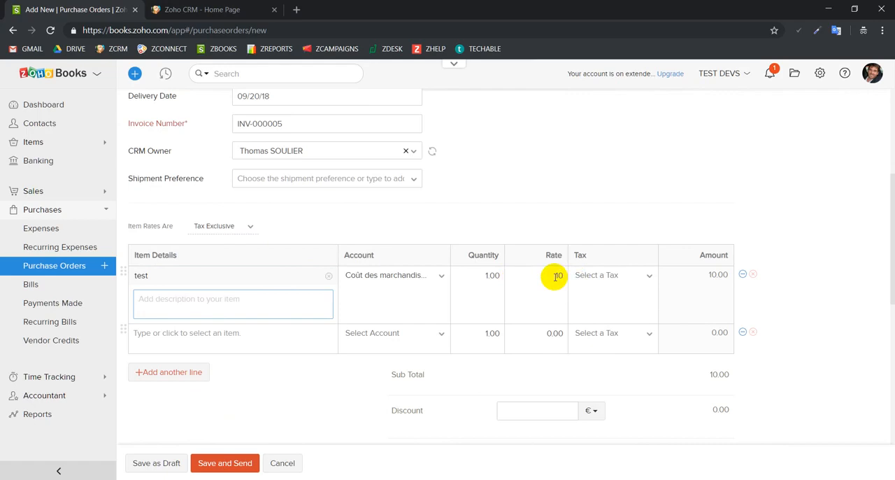
Set the item rate to 35, save as PO-00011, and cancel the email
click(535, 275)
text(35)
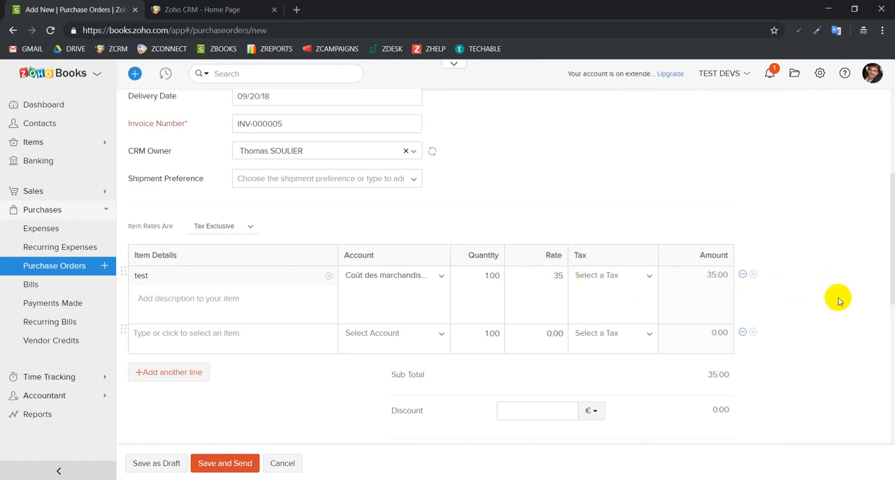
scroll(down, 3)
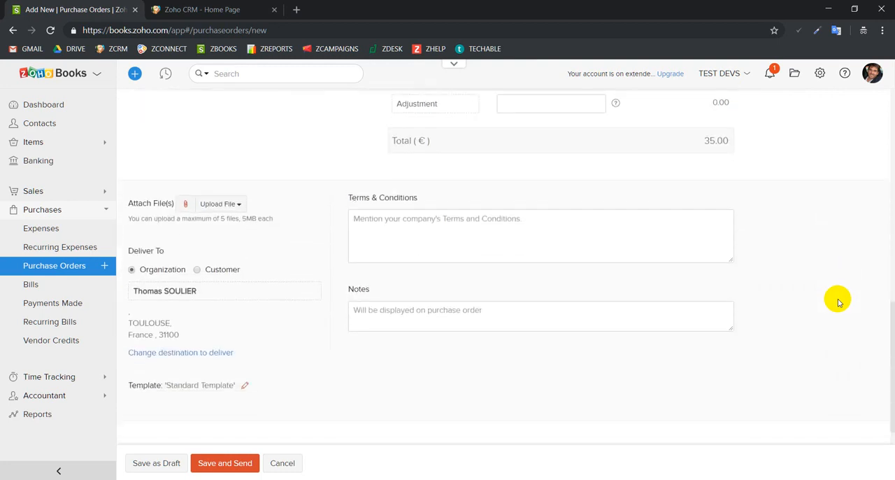
click(225, 463)
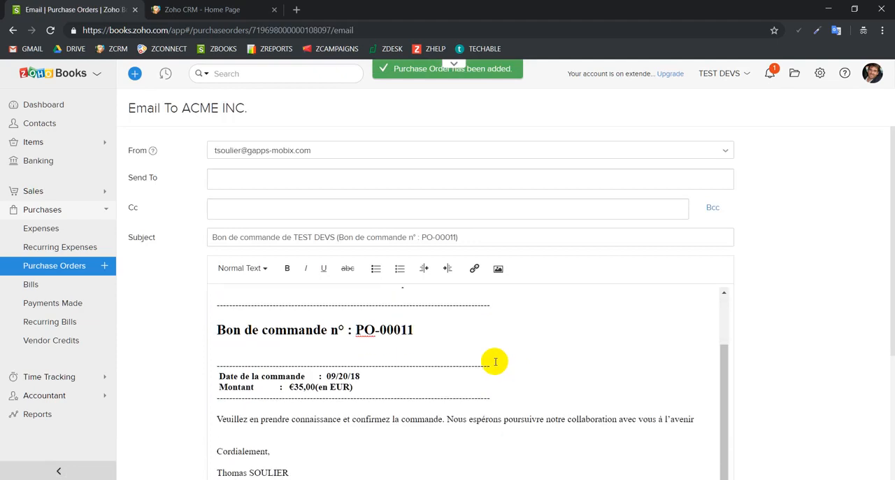
scroll(down, 3)
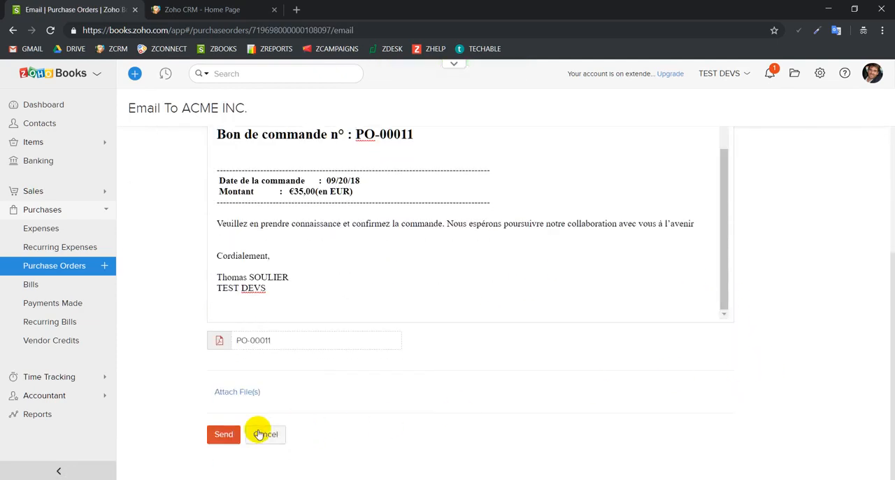
click(265, 434)
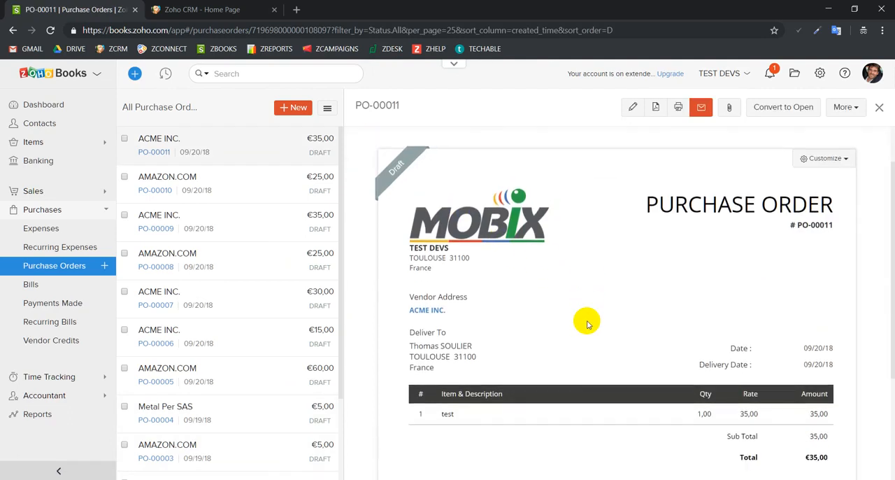
Check PO-00011's Invoice Number field shows INV-000005, then expand Sales in the sidebar
scroll(down, 3)
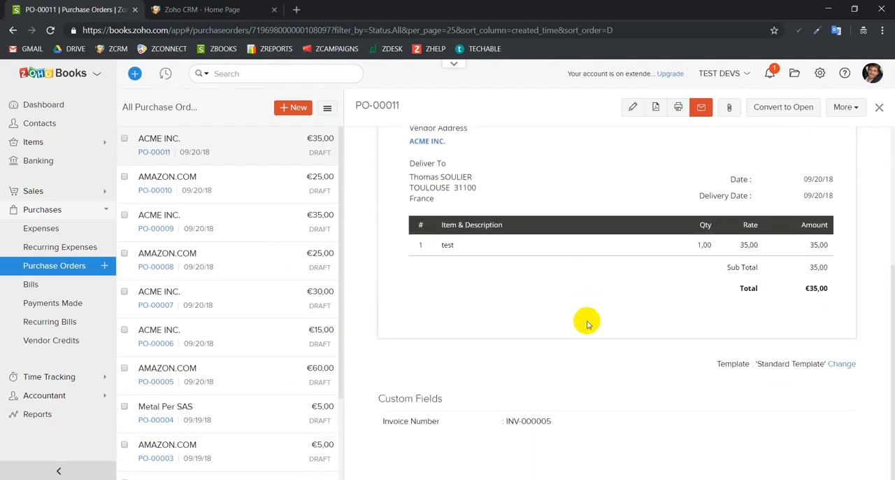
mouse_move(584, 359)
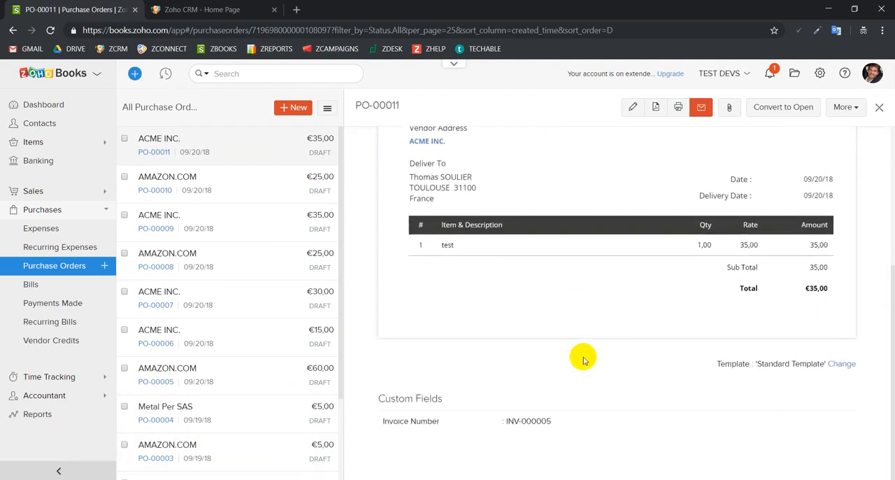
double_click(527, 420)
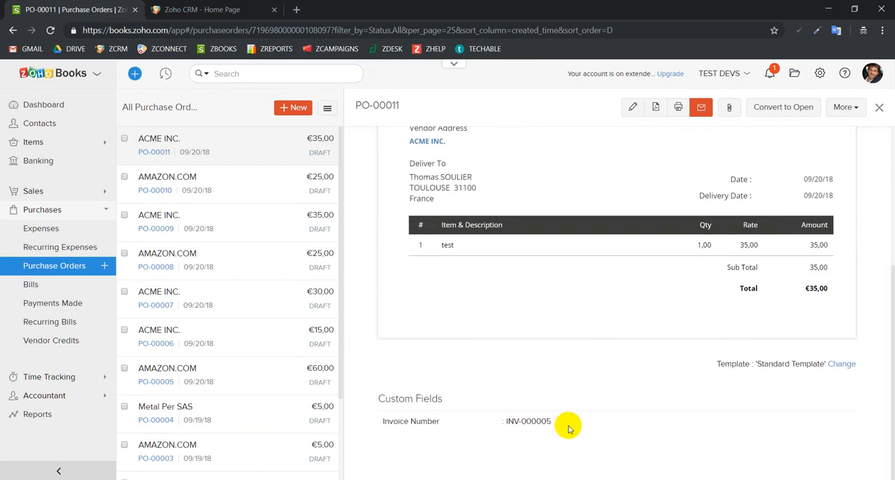
mouse_move(47, 221)
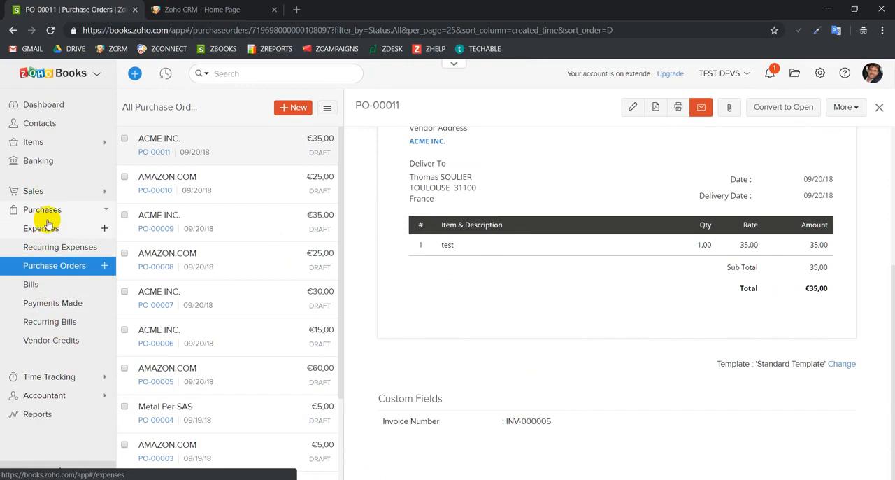
mouse_move(816, 287)
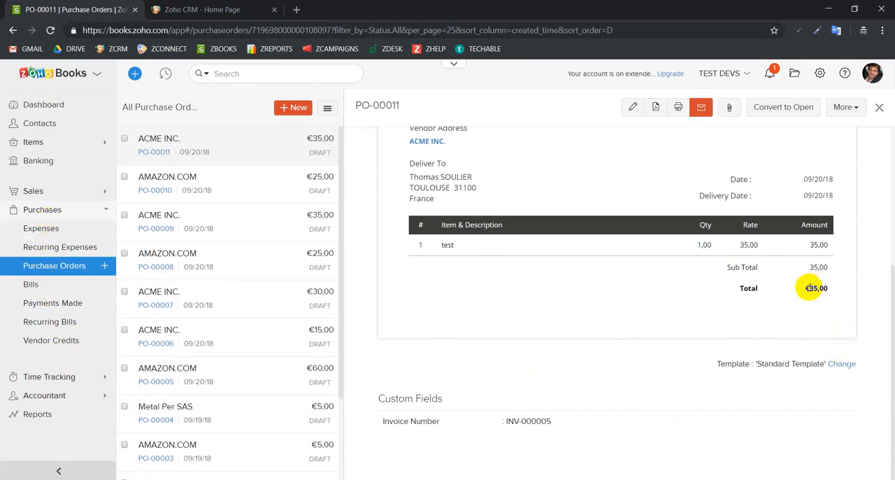
mouse_move(311, 183)
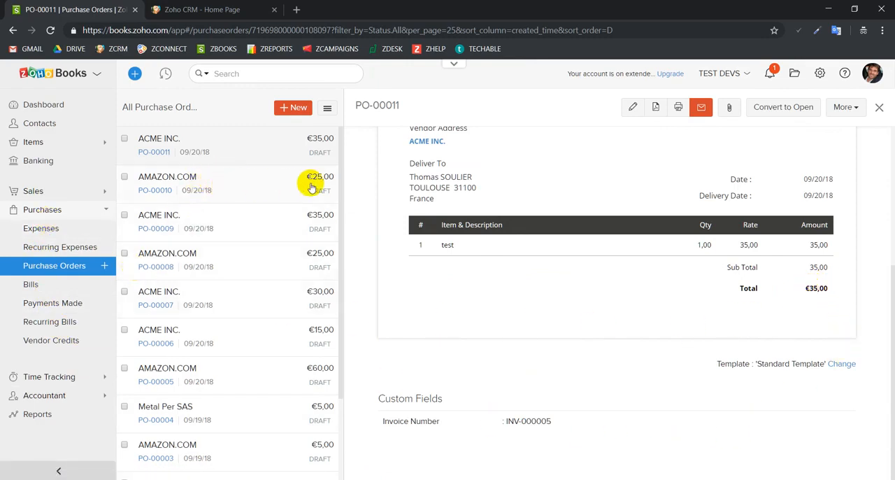
mouse_move(320, 138)
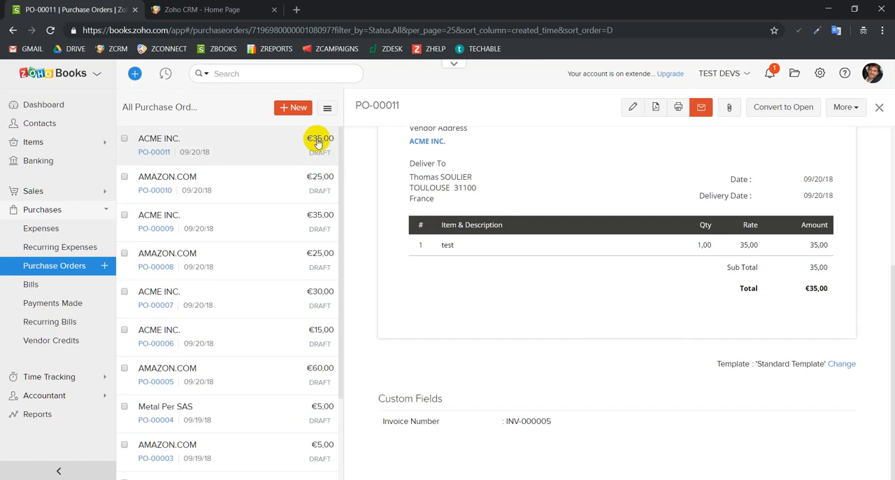
mouse_move(55, 196)
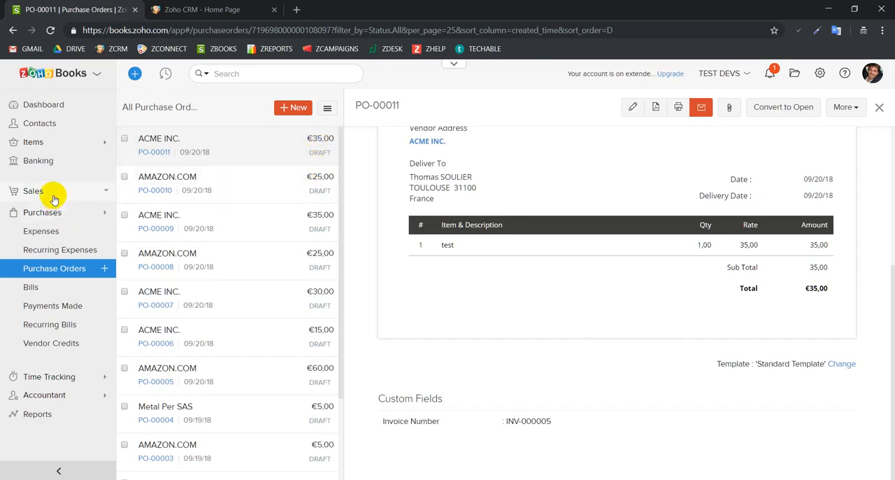
click(39, 266)
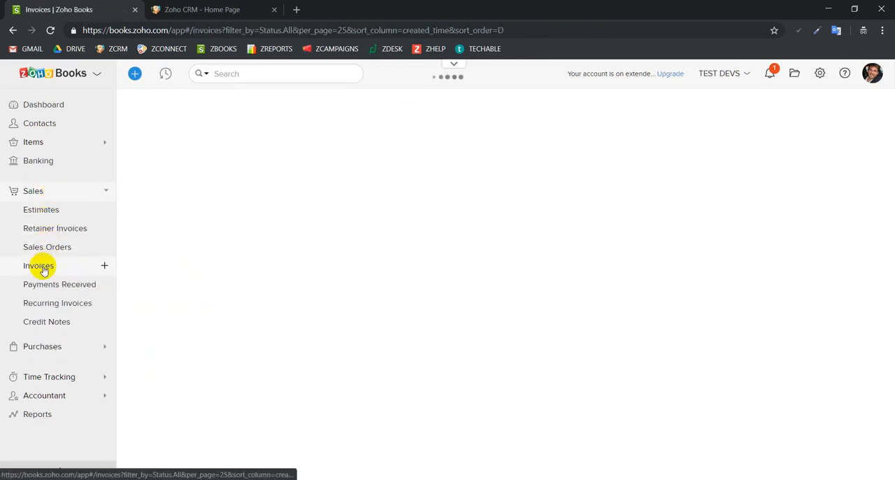
Open INV-000005 from Invoices and scroll to Custom Fields showing Margin Amount €40,00
click(38, 265)
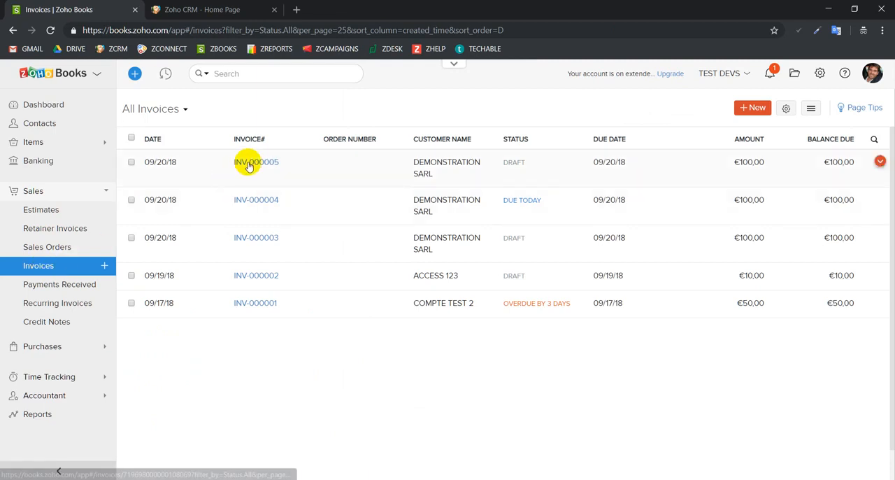
click(256, 161)
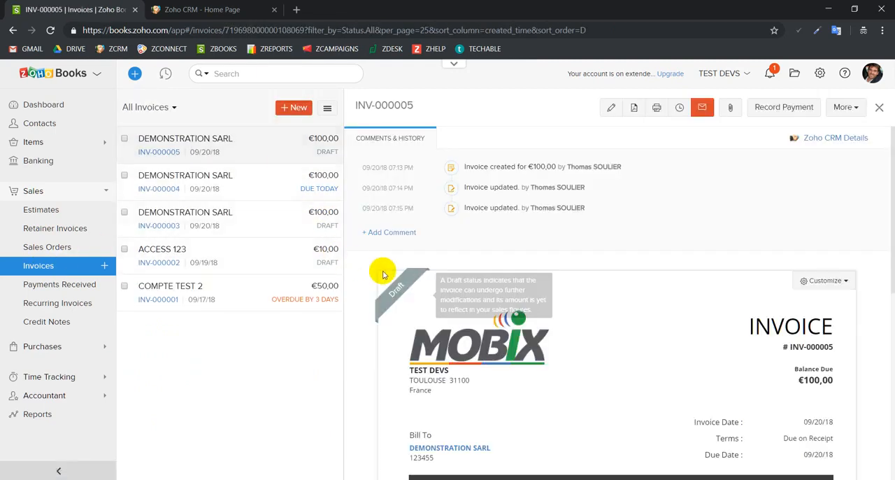
mouse_move(391, 275)
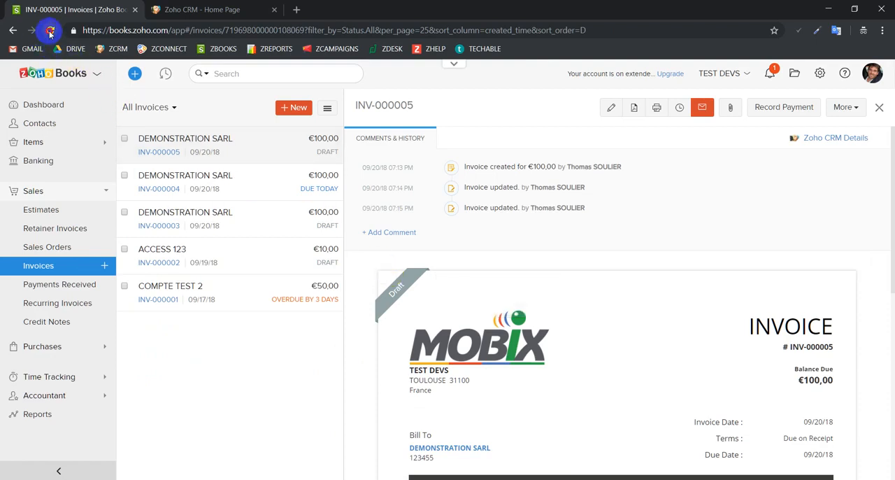
click(50, 31)
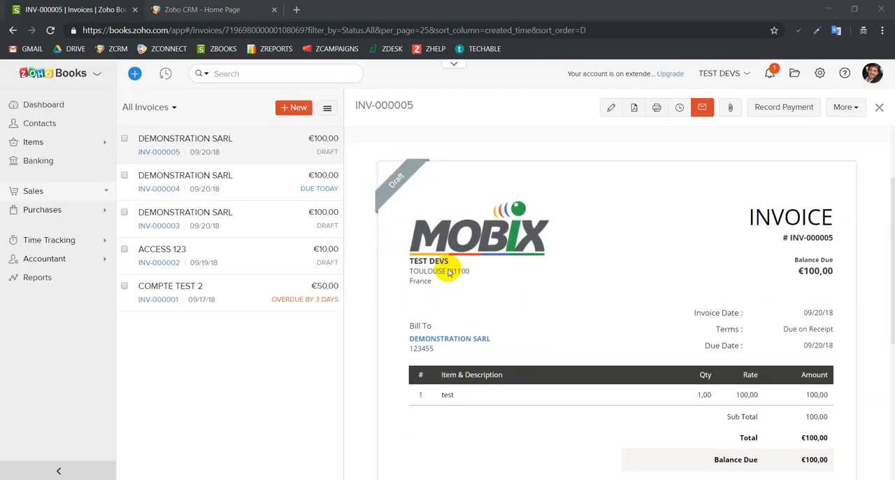
scroll(down, 3)
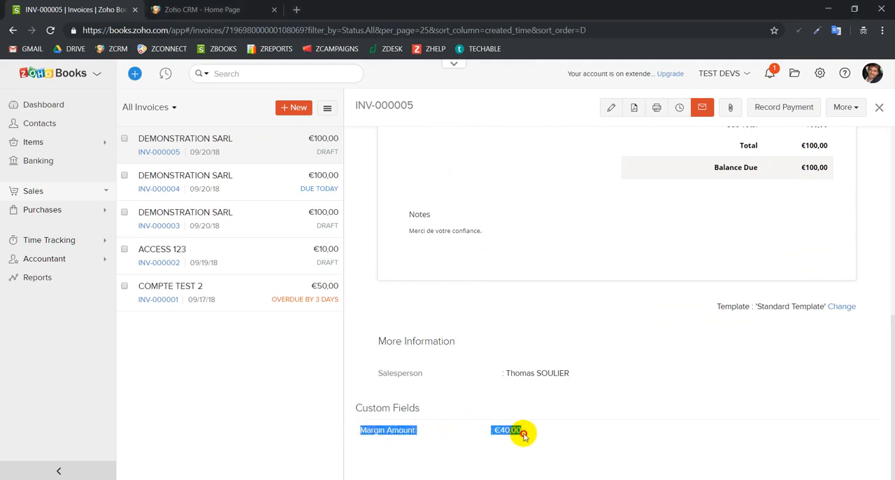
mouse_move(561, 429)
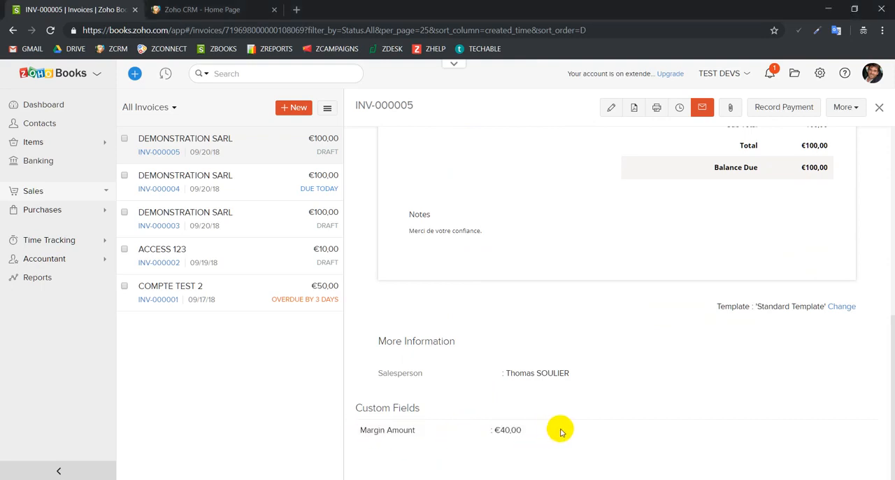
mouse_move(228, 345)
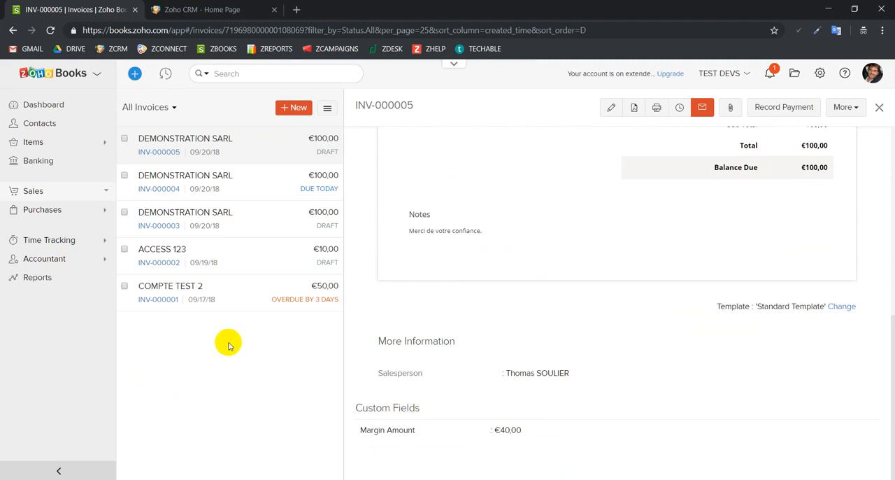
Switch to Zoho CRM, refresh it, and open DEMONSTRATION SARL from the Accounts list
click(203, 9)
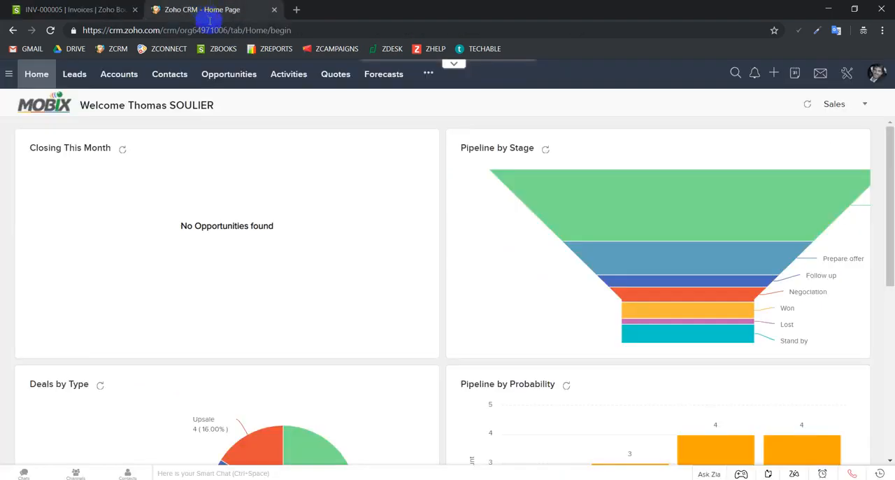
click(50, 30)
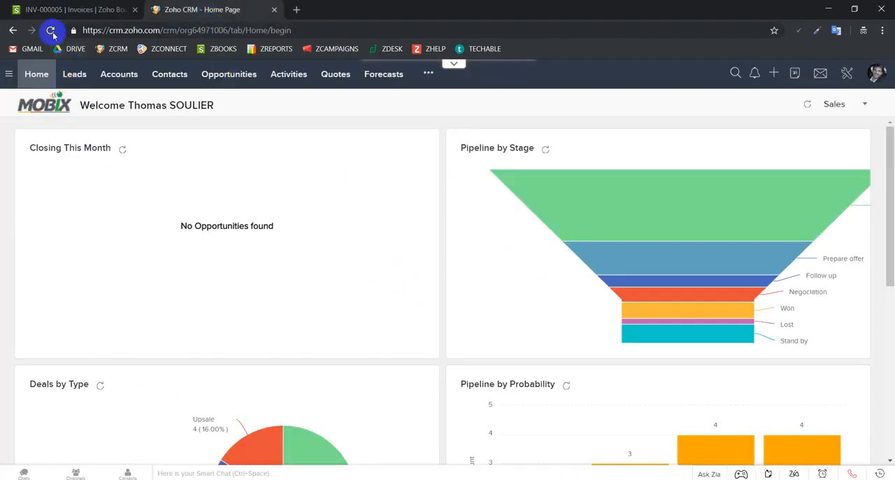
click(52, 30)
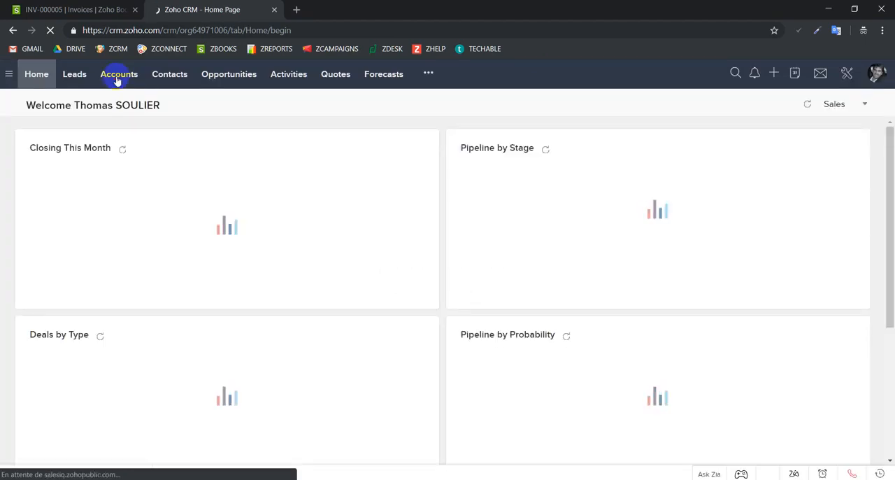
click(119, 73)
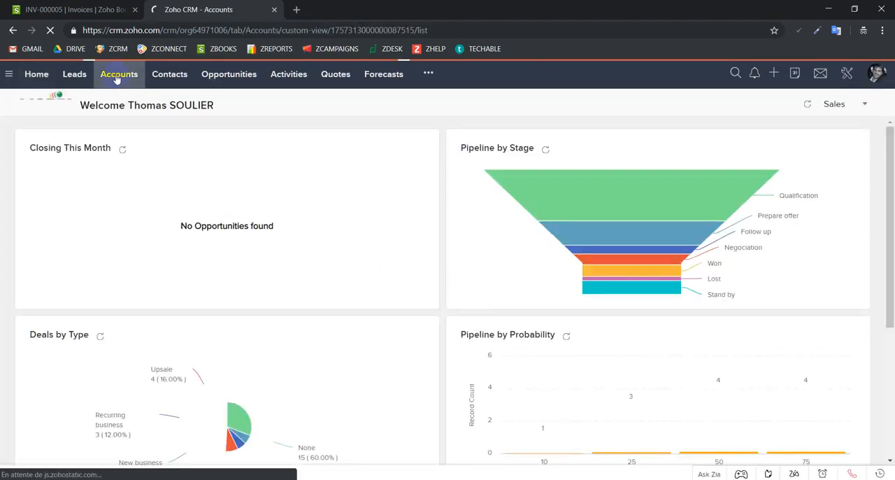
click(119, 74)
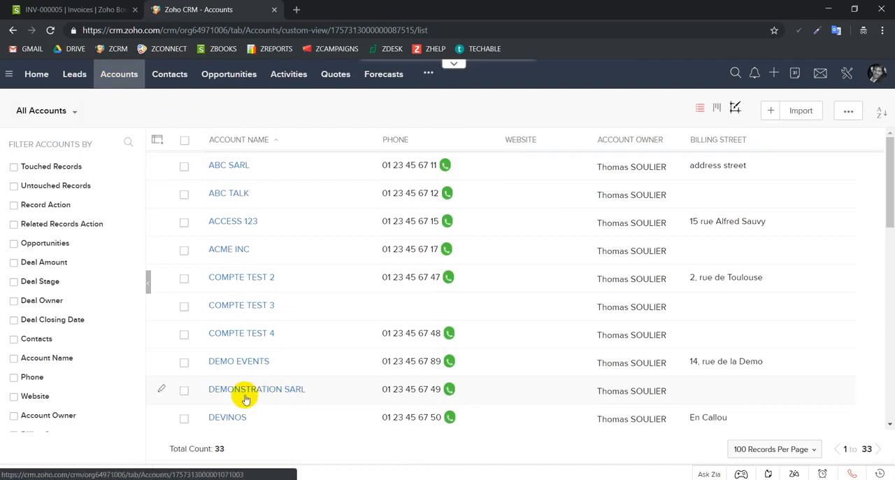
click(256, 389)
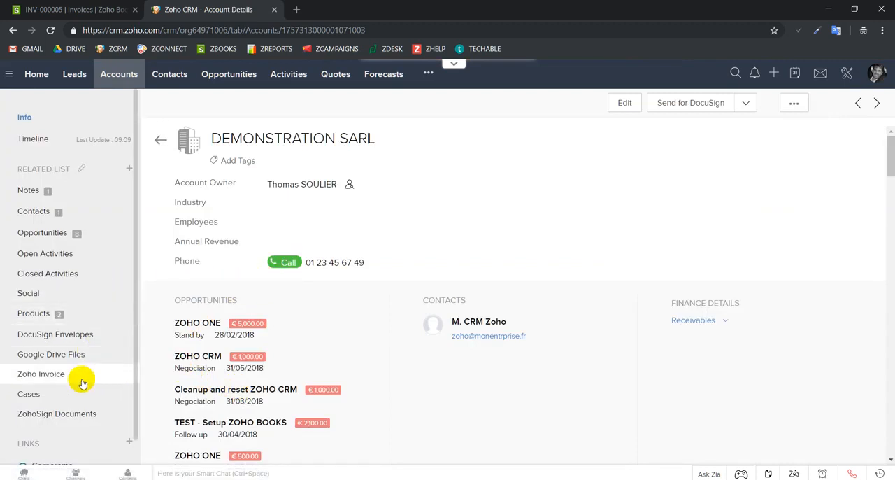
Show the account's Zoho Invoice related list and select the €100 draft INV-000005
click(41, 373)
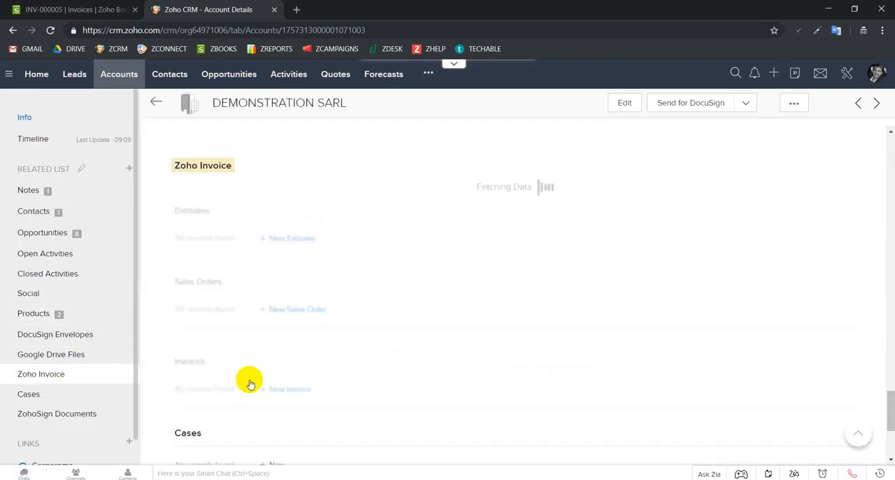
scroll(down, 3)
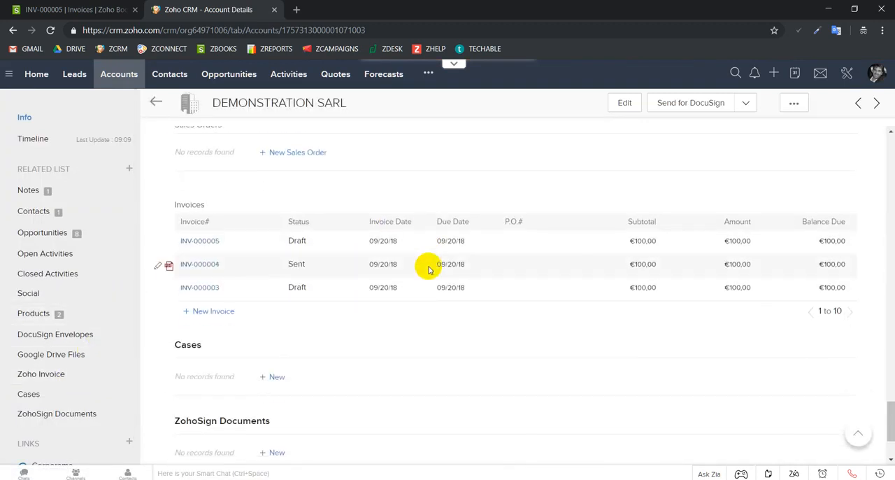
mouse_move(210, 241)
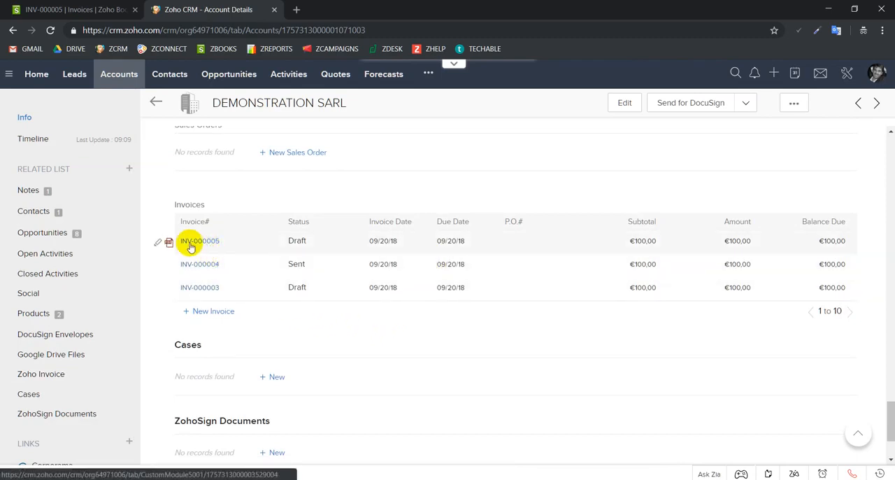
mouse_move(211, 245)
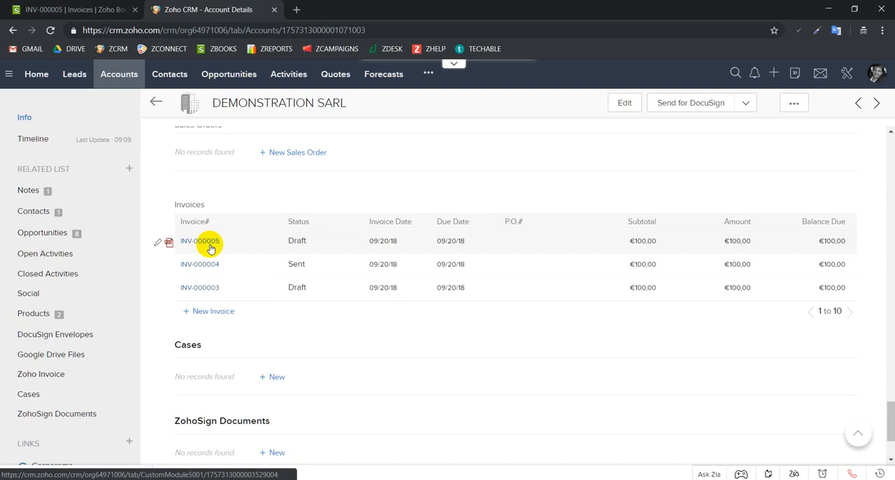
click(200, 240)
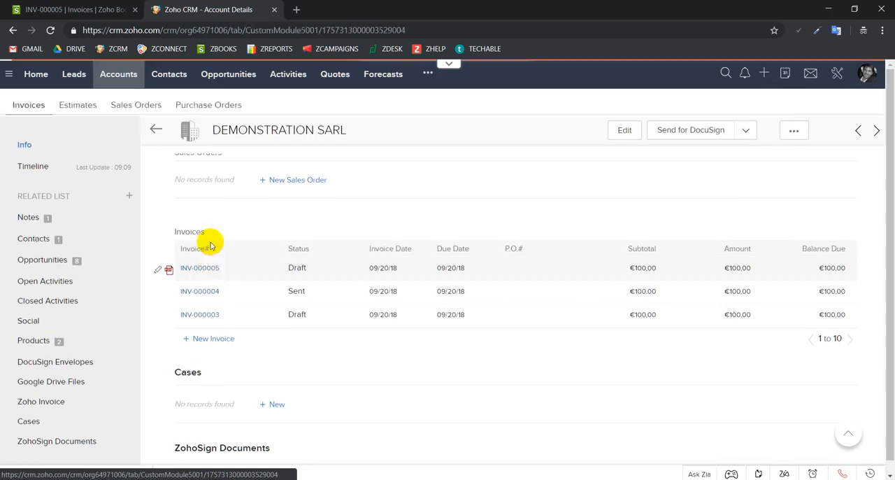
Review INV-000005's linked purchase orders PO-00011 (35) and PO-00010 (25)
click(199, 267)
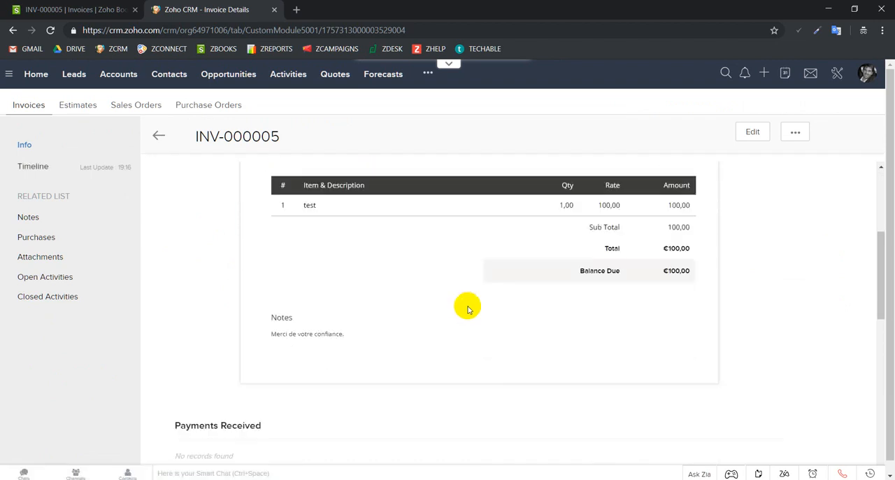
scroll(up, 3)
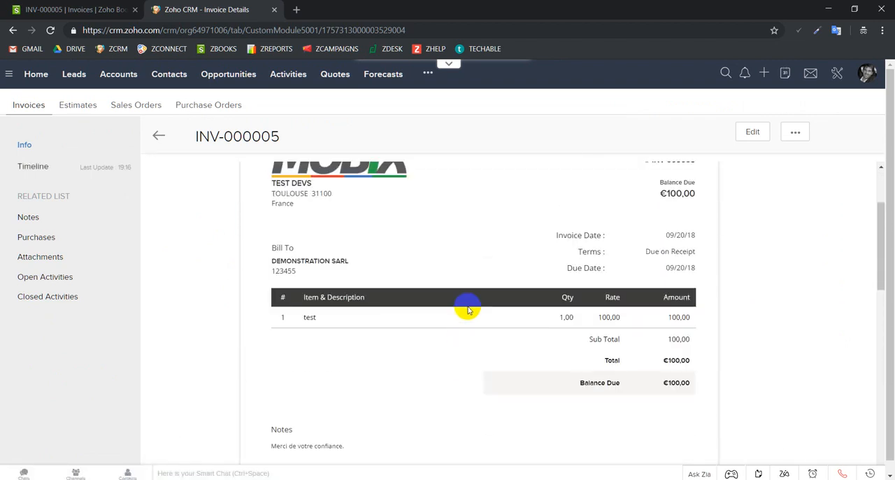
scroll(down, 3)
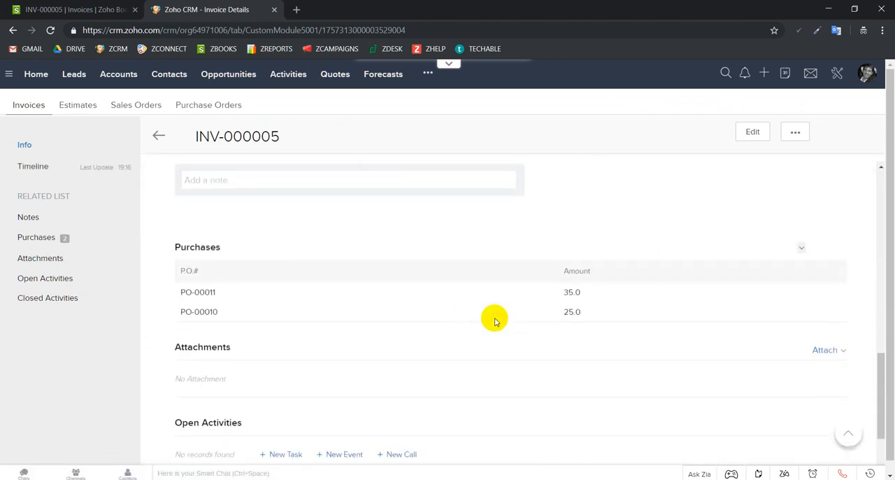
mouse_move(225, 292)
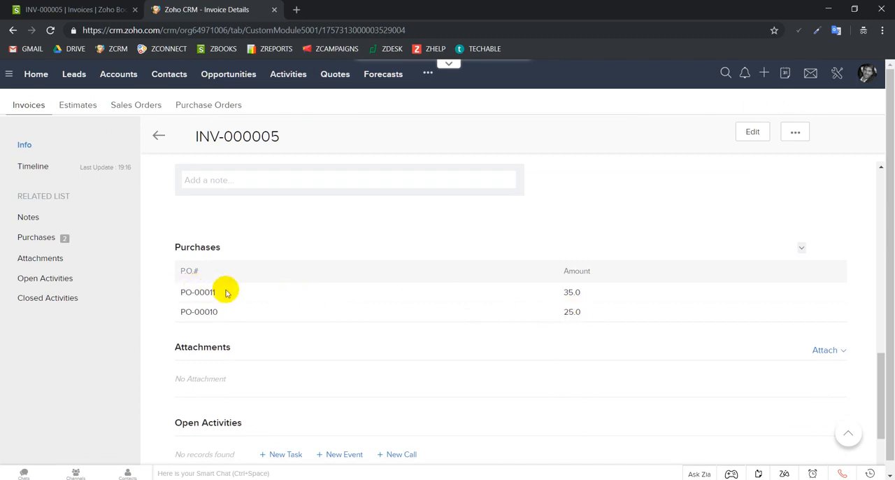
mouse_move(573, 302)
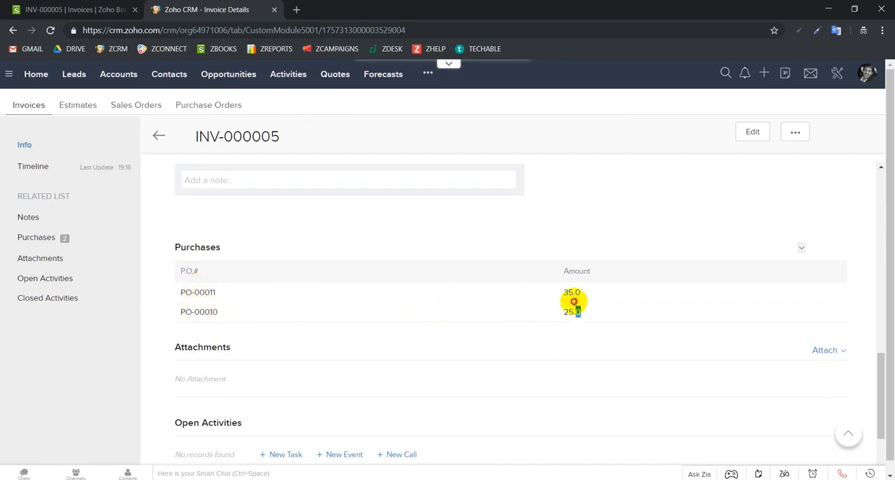
mouse_move(525, 316)
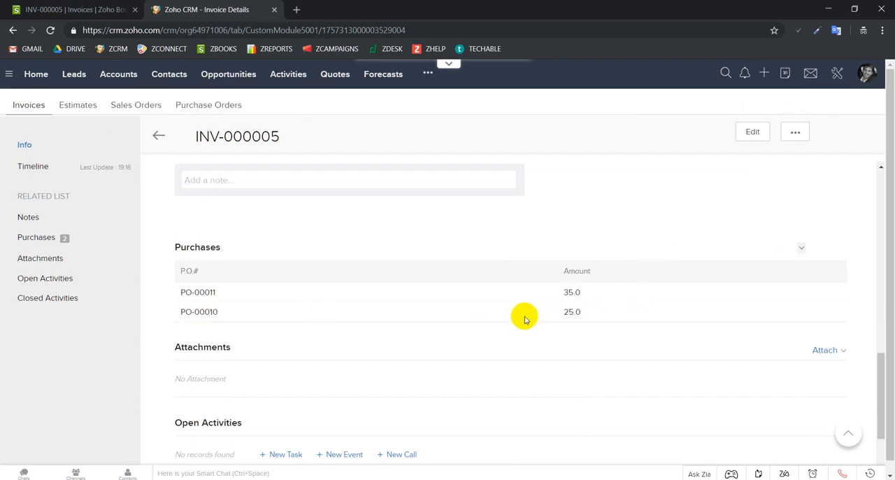
scroll(up, 3)
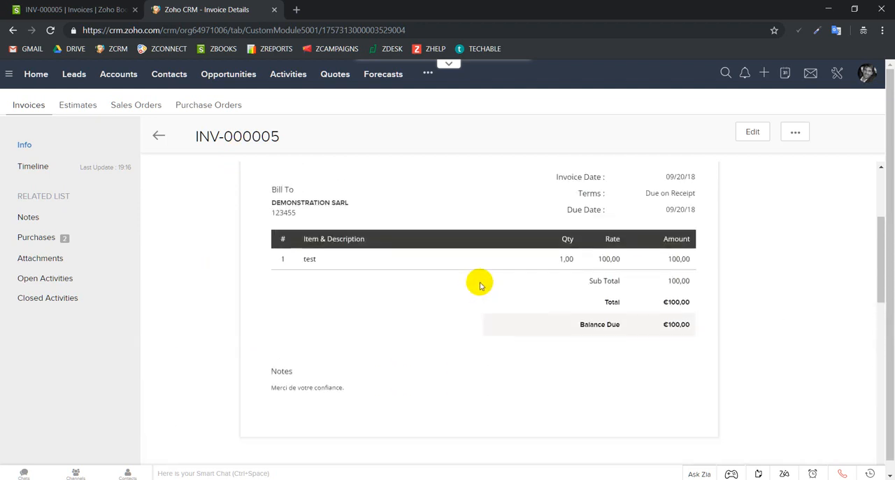
scroll(up, 3)
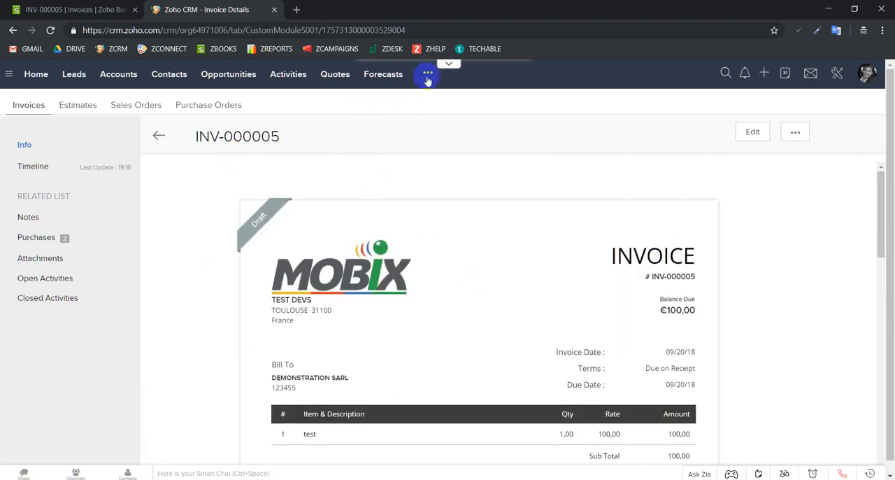
Open the Zoho Finance invoice list, where INV-000005 shows a €40.00 margin amount
click(427, 74)
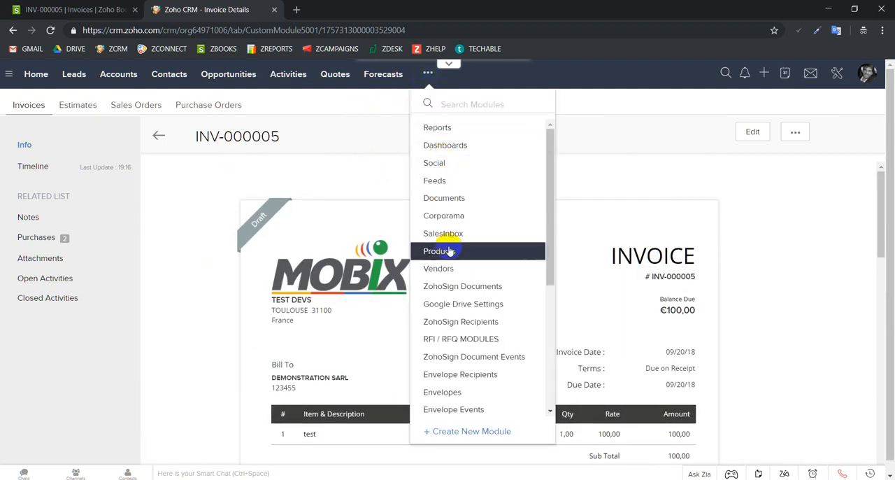
scroll(down, 3)
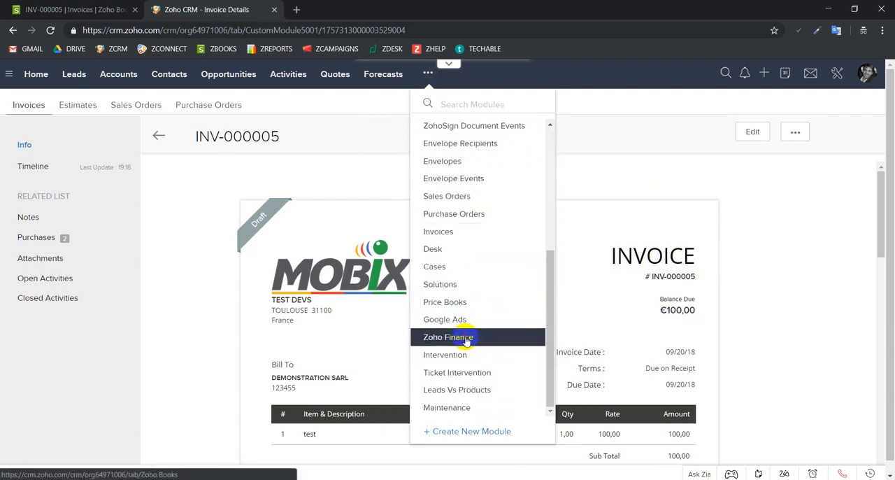
click(448, 337)
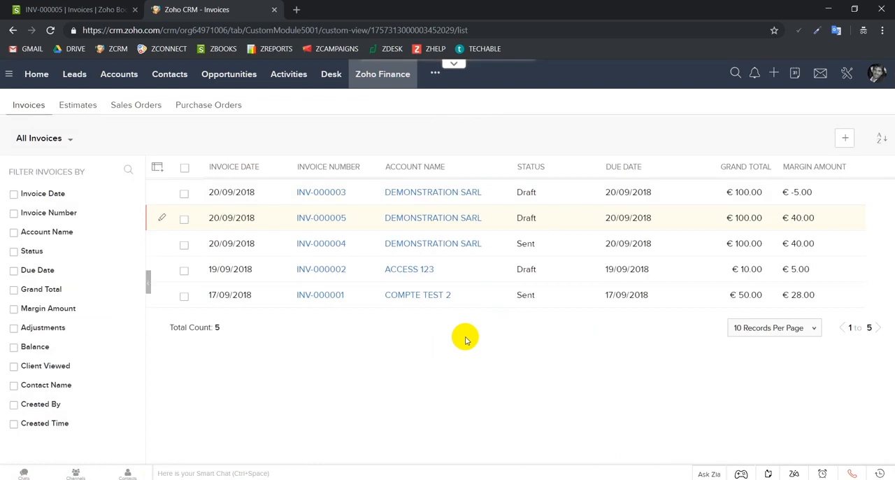
mouse_move(418, 222)
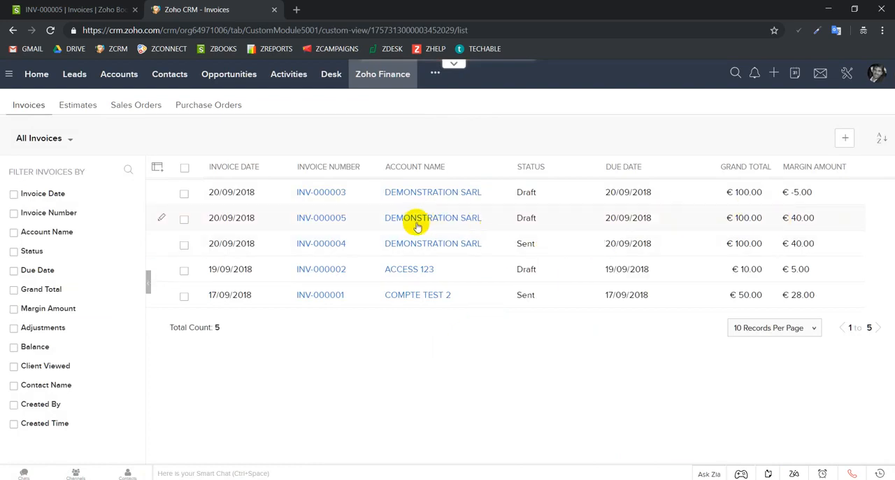
double_click(232, 218)
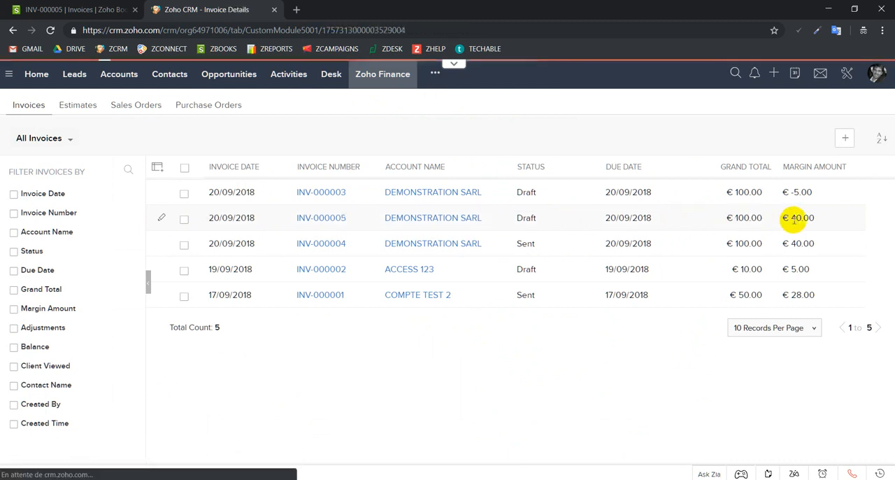
click(321, 217)
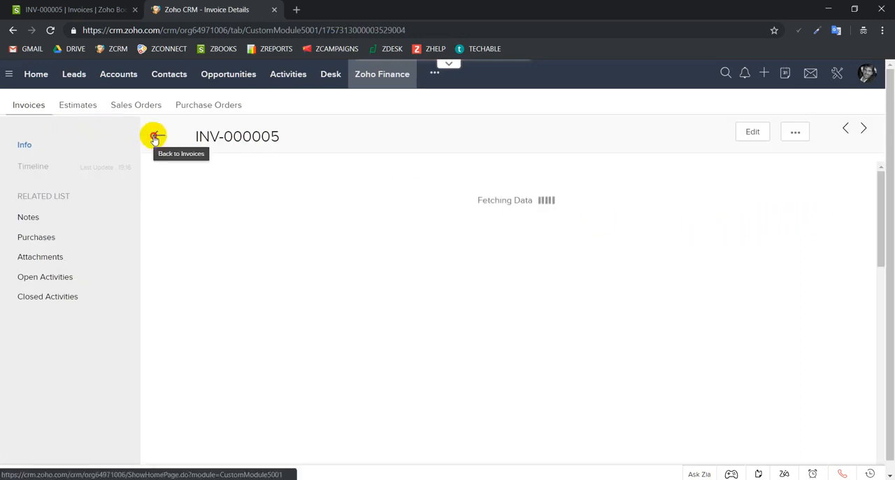
click(153, 136)
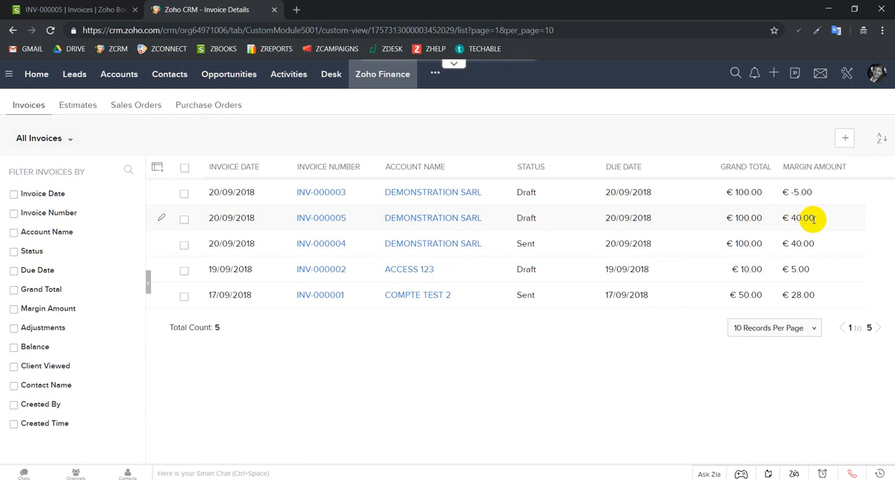
mouse_move(597, 348)
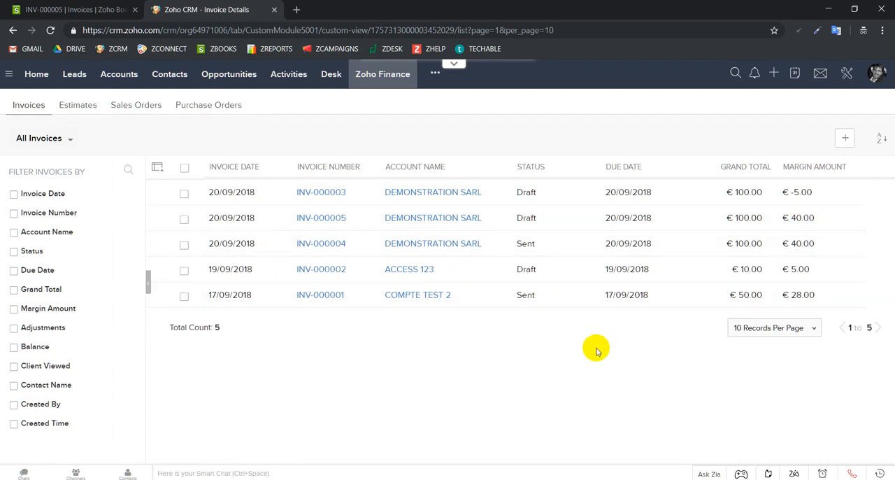
key(alt+tab)
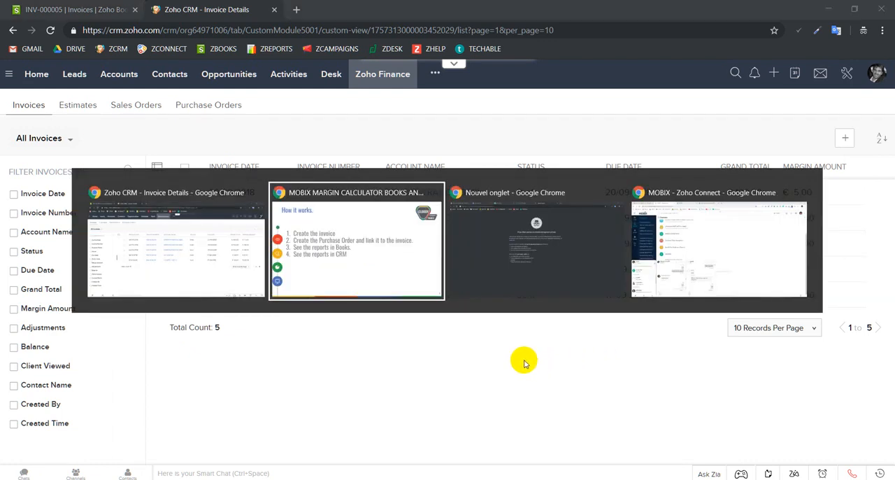